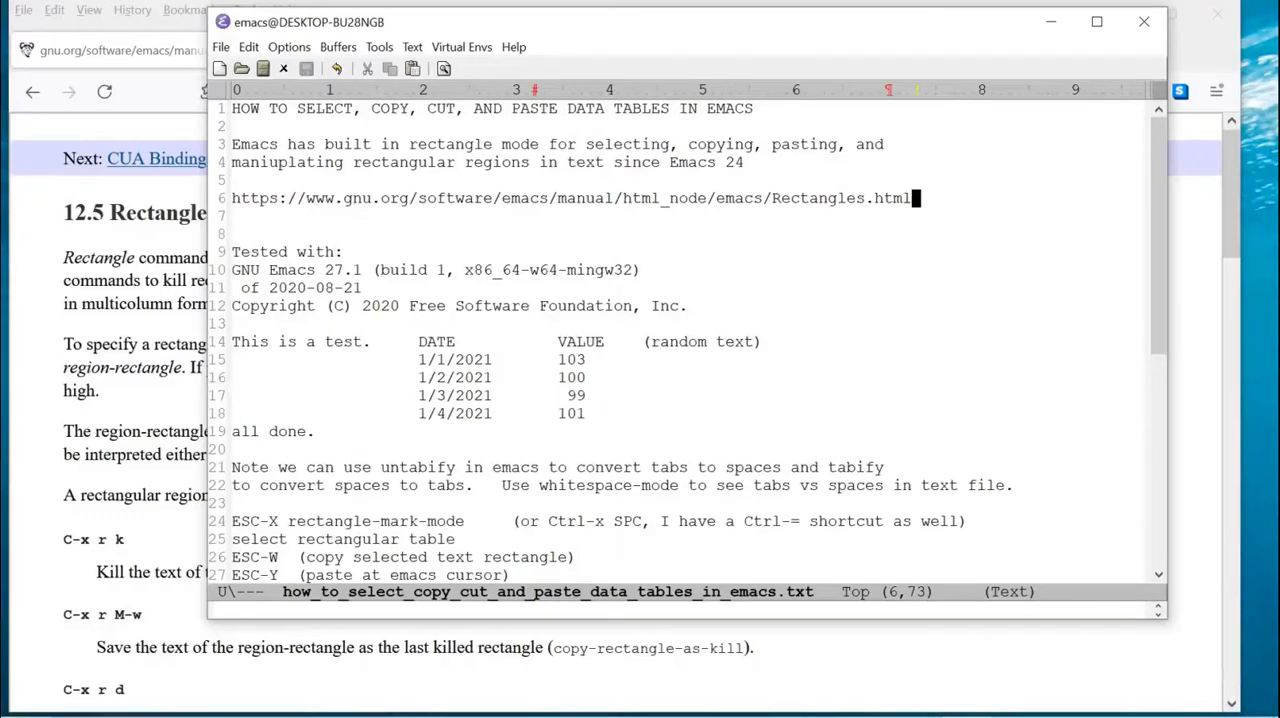
Step: Place point at the DATE heading and open the About GNU Emacs page from Help
{"action": "left_click", "coordinate": [655, 197]}
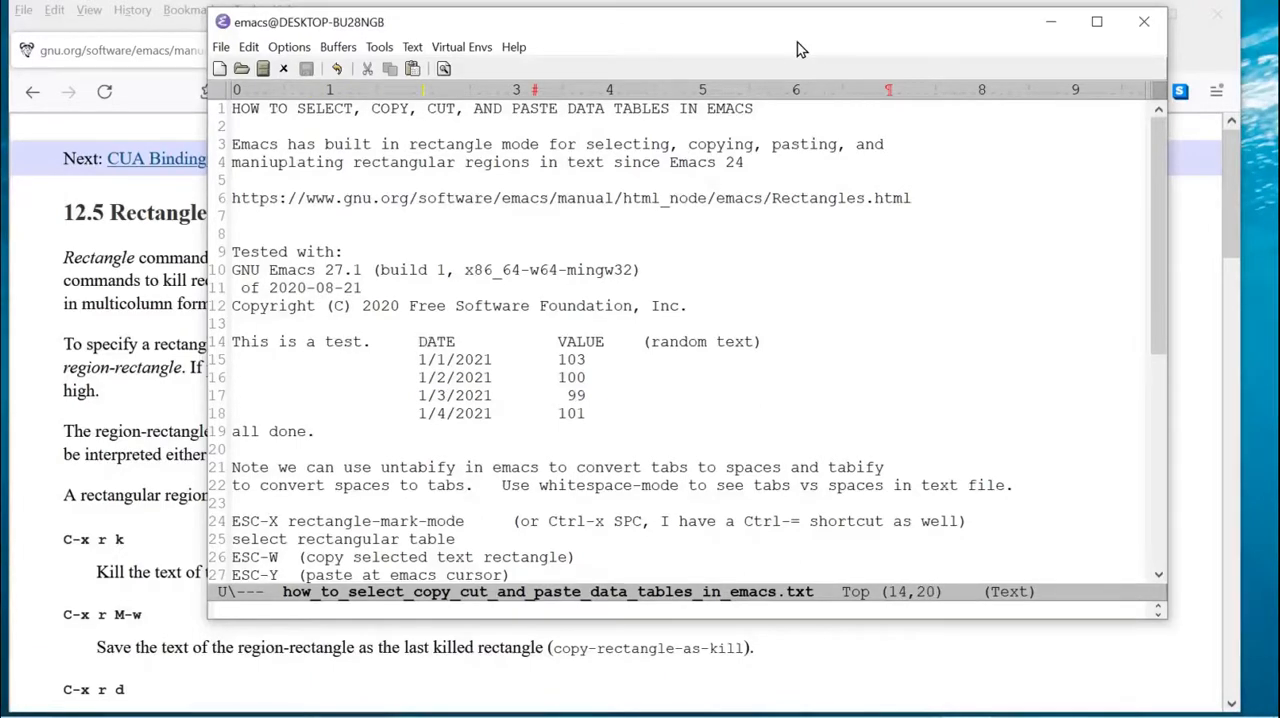
{"action": "left_click", "coordinate": [514, 47]}
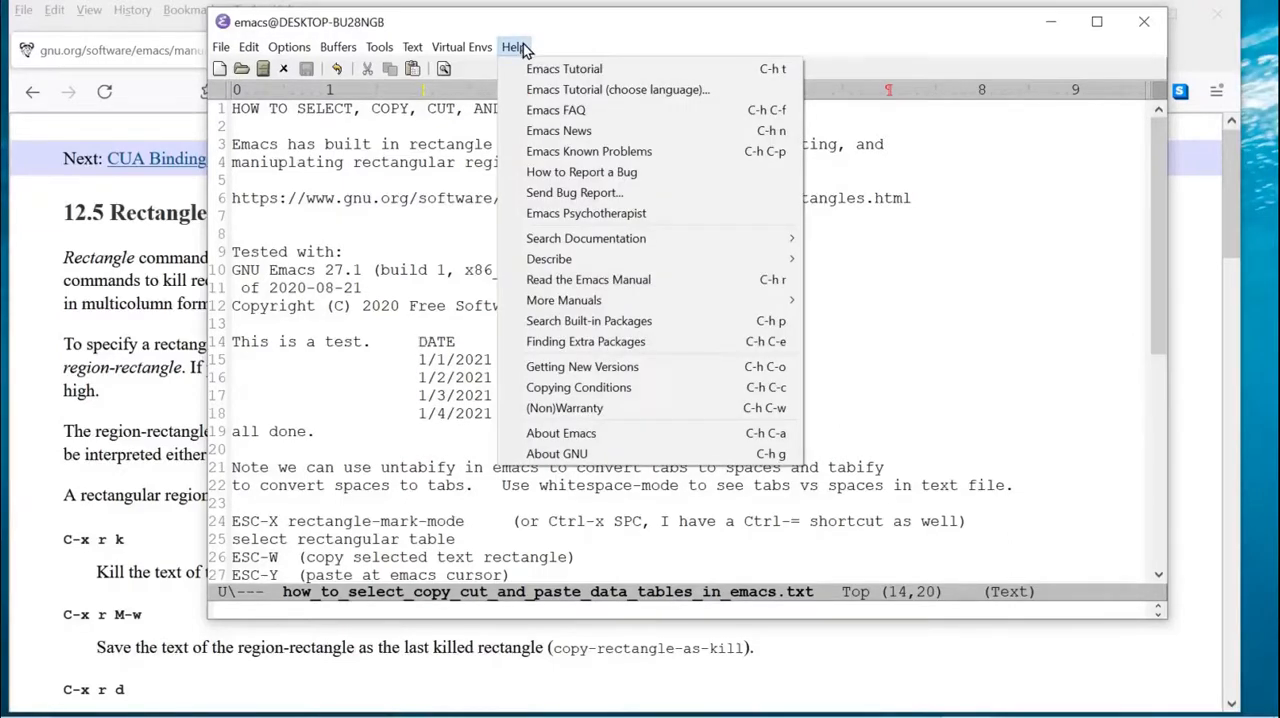
{"action": "mouse_move", "coordinate": [564, 68]}
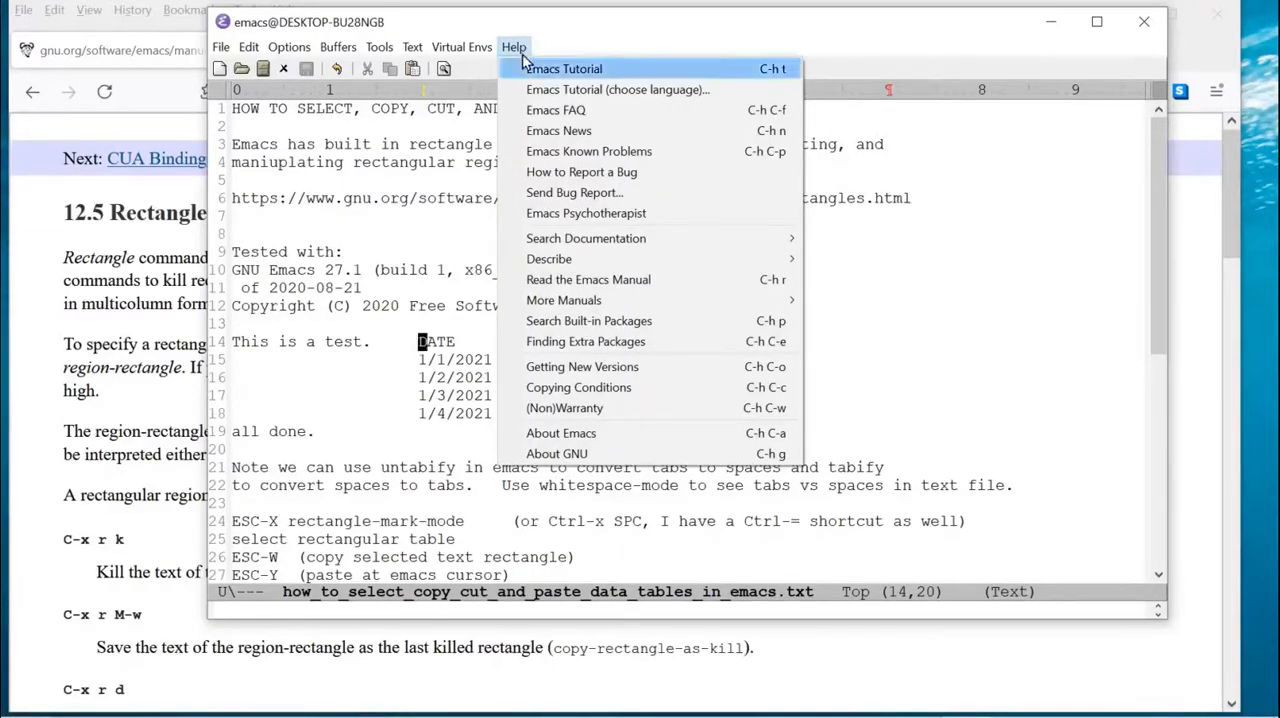
{"action": "left_click", "coordinate": [561, 433]}
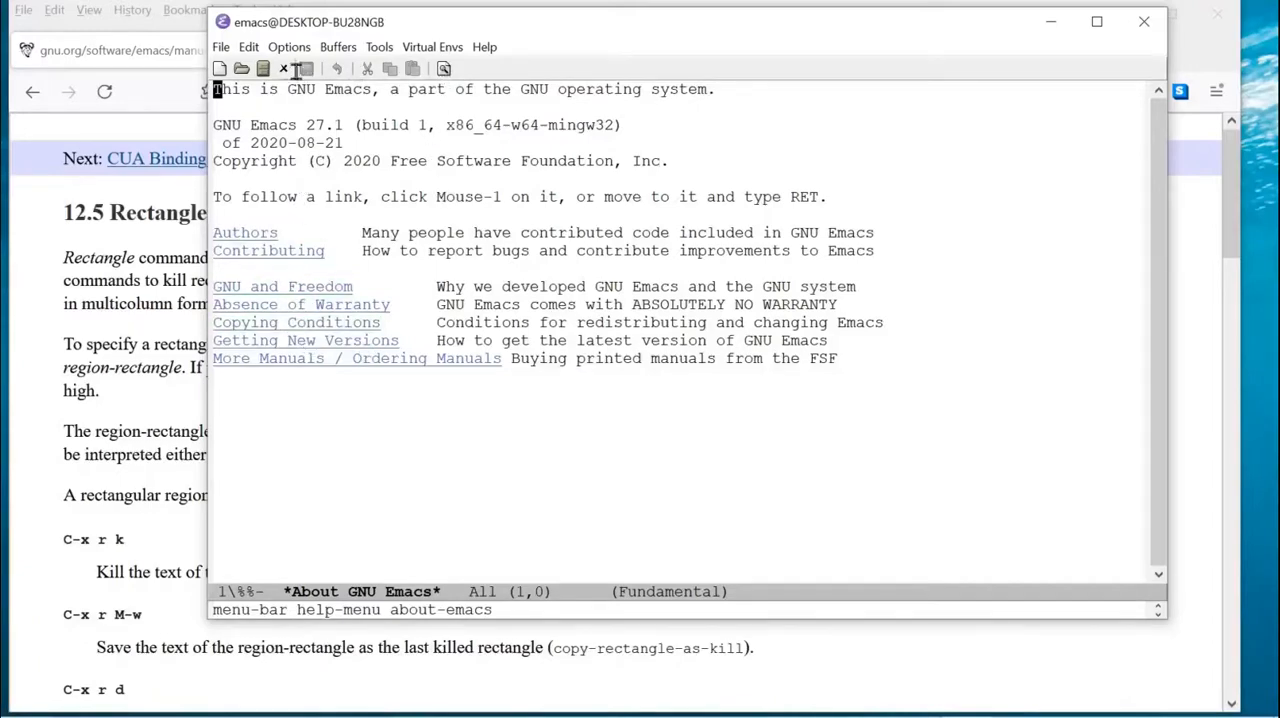
Step: Return to the how-to file via Buffers and add a blank line after 'all done.'
{"action": "left_click", "coordinate": [338, 47]}
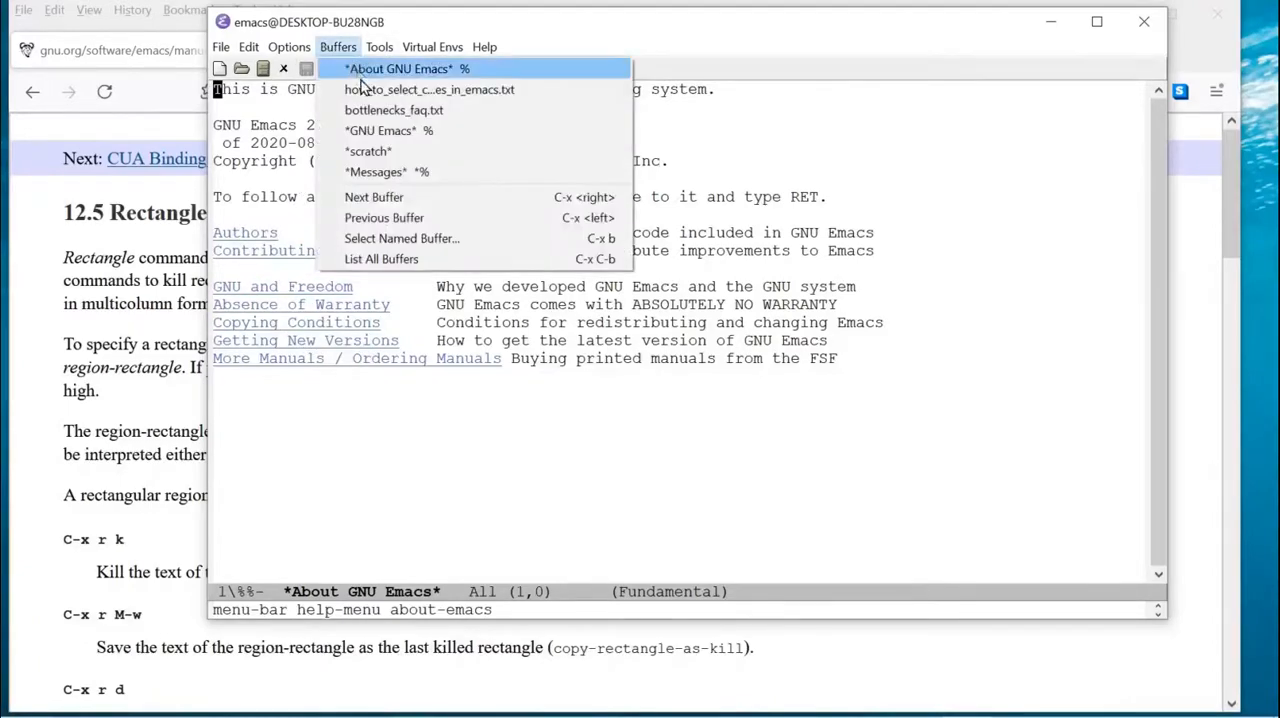
{"action": "left_click", "coordinate": [430, 89]}
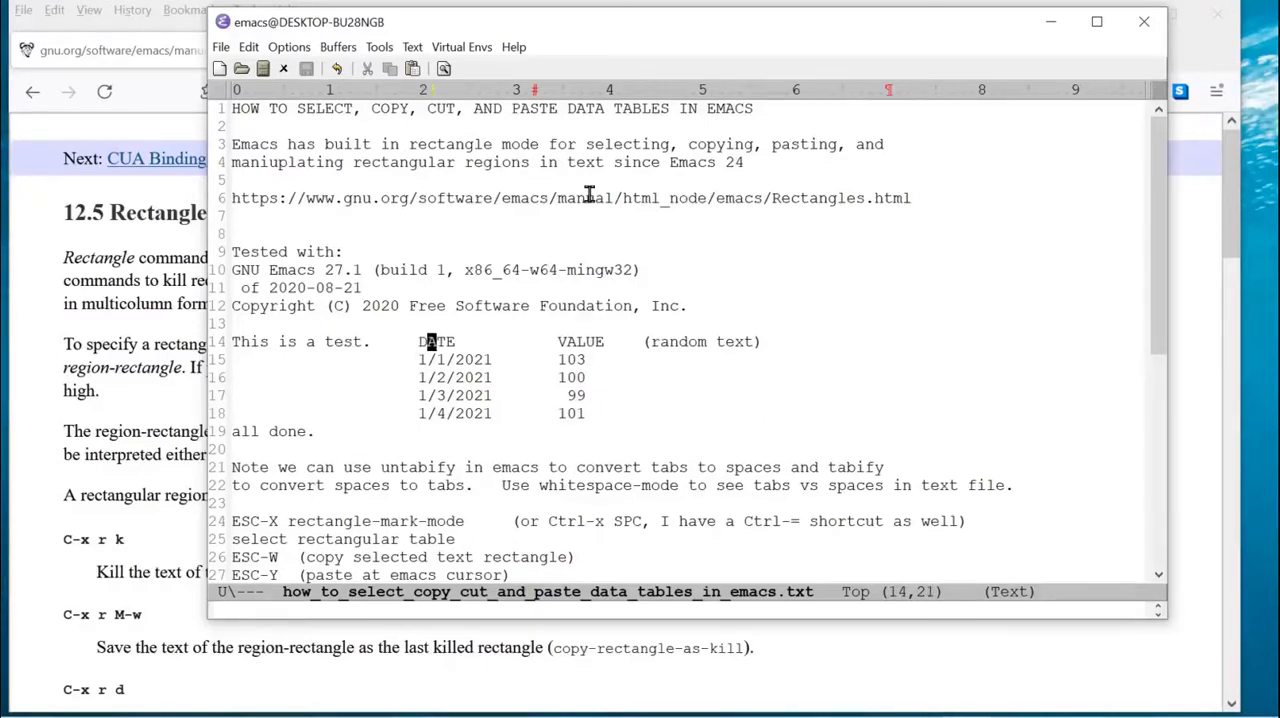
{"action": "left_click", "coordinate": [487, 341]}
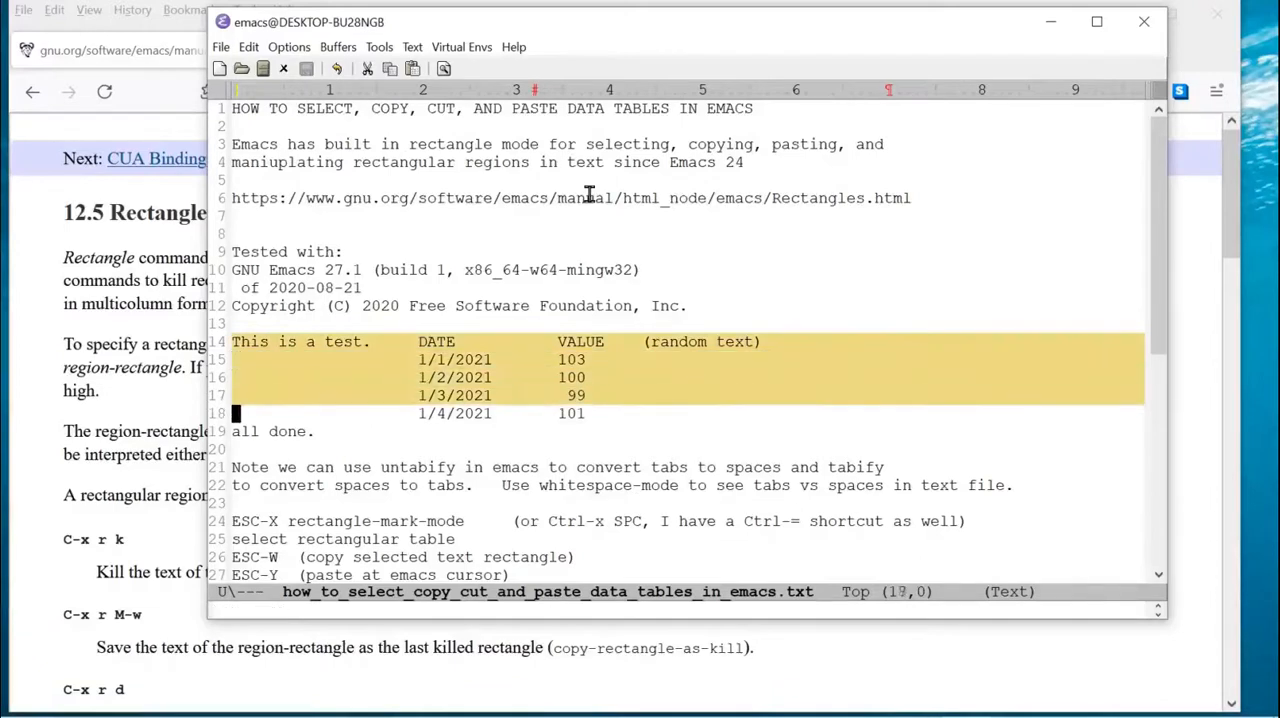
{"action": "key", "text": "Down"}
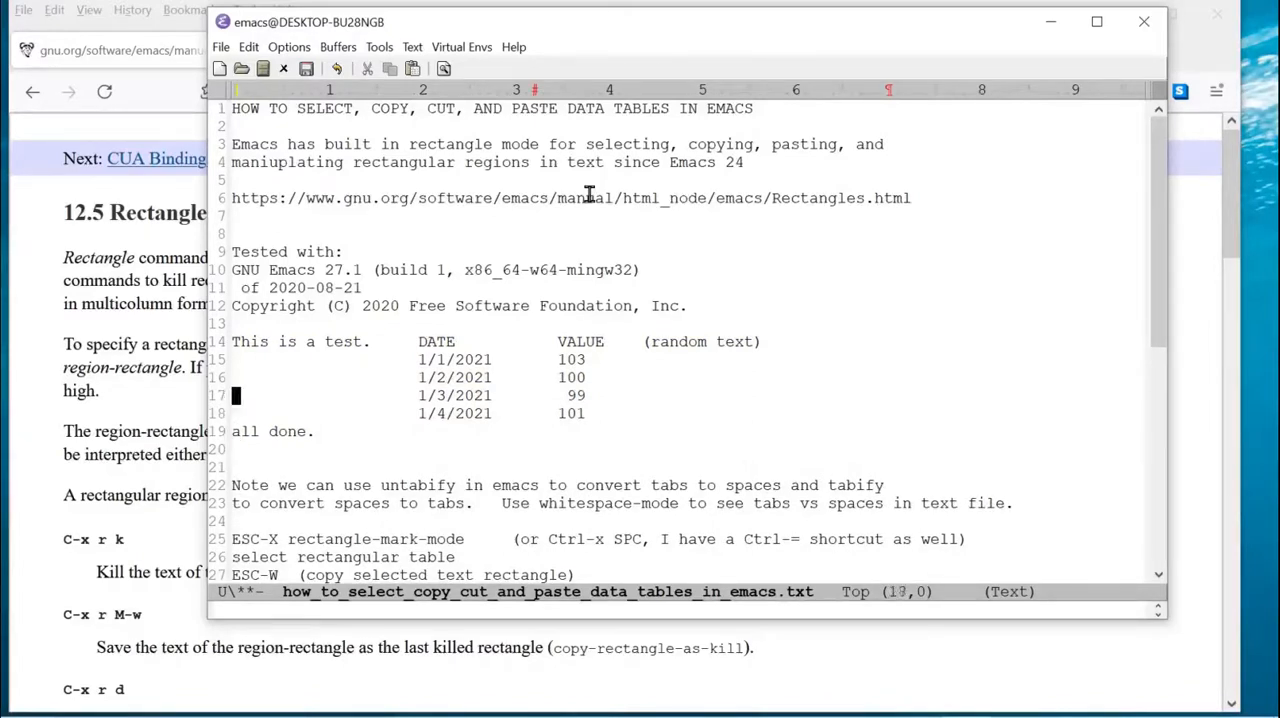
{"action": "left_click_drag", "start_coordinate": [231, 341], "coordinate": [231, 449]}
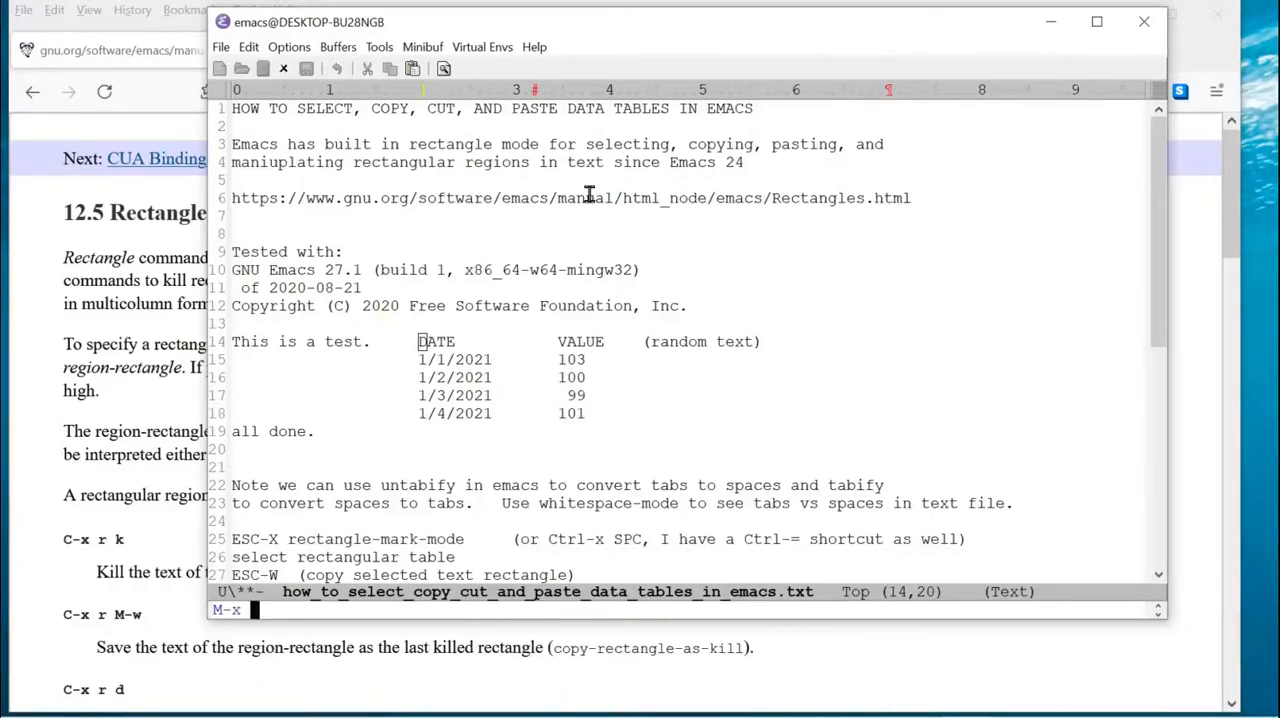
Step: Enter the rectangle-mark-mode command at DATE to start the column selection
{"action": "type", "text": "rec"}
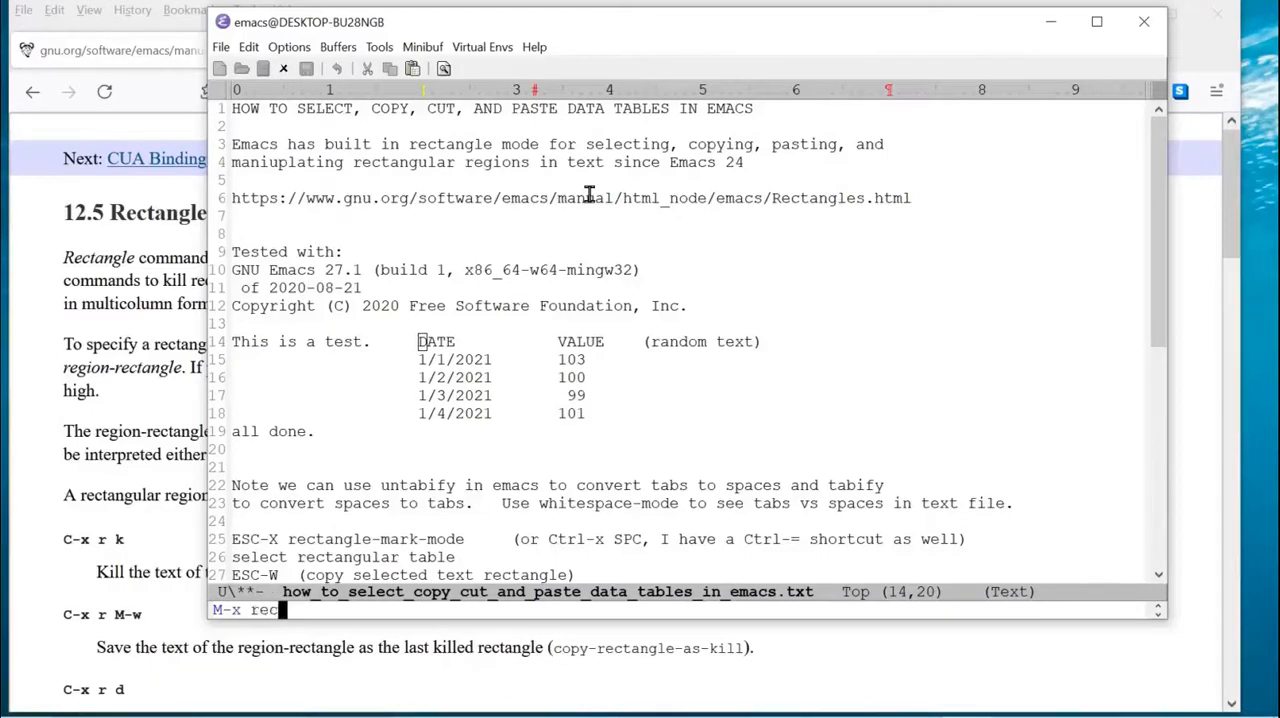
{"action": "type", "text": "tangle-mark-m"}
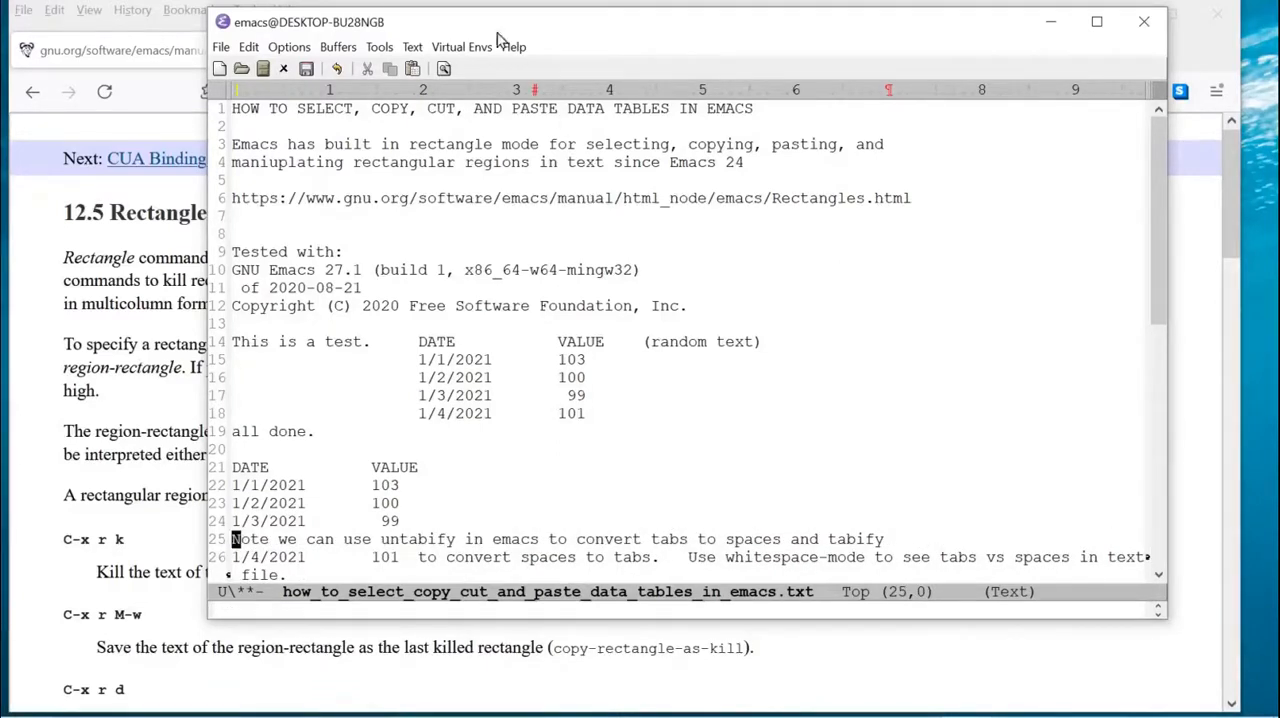
Step: Undo the misaligned rectangle paste from the Edit menu and scroll down
{"action": "left_click", "coordinate": [248, 46]}
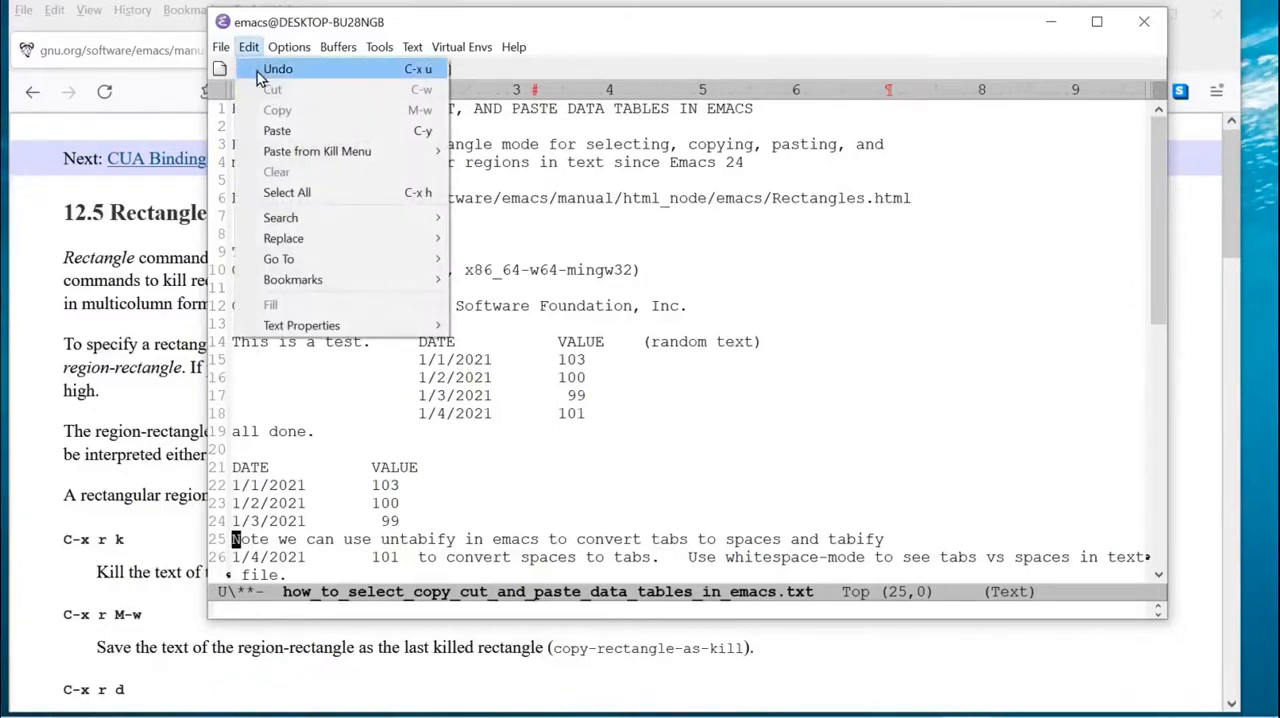
{"action": "left_click", "coordinate": [278, 68]}
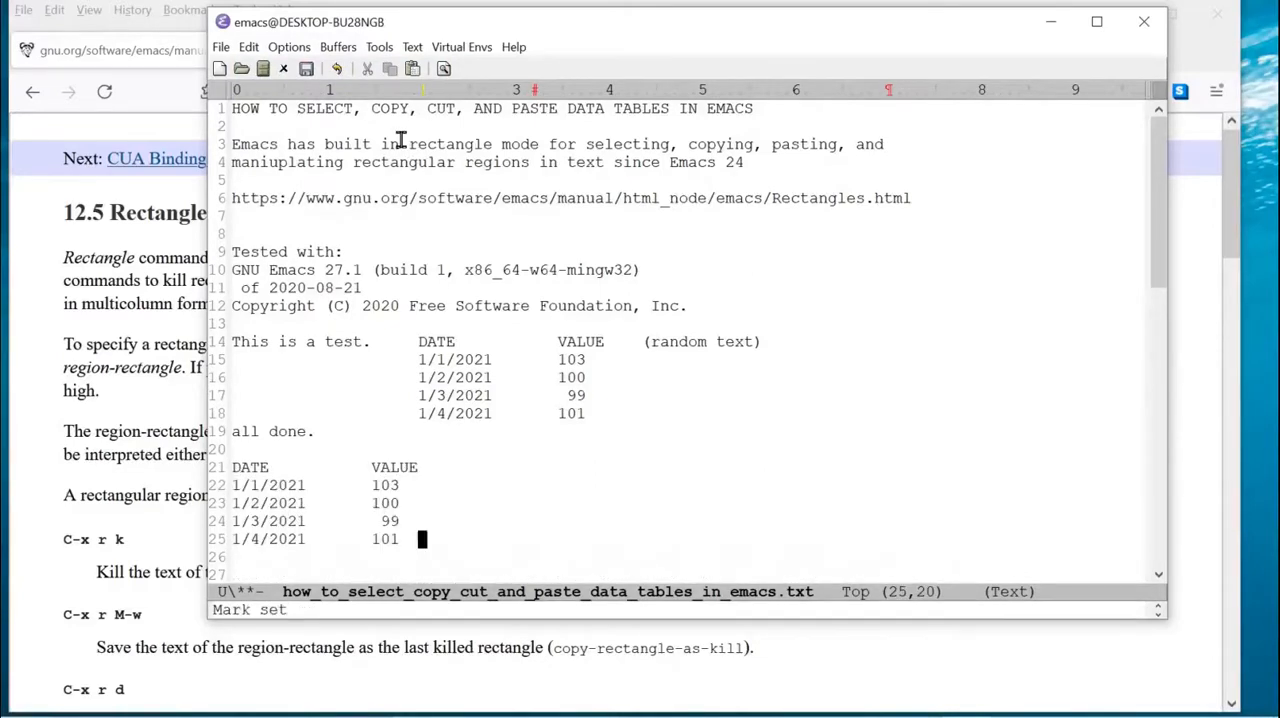
{"action": "scroll", "scroll_direction": "down", "scroll_amount": 3}
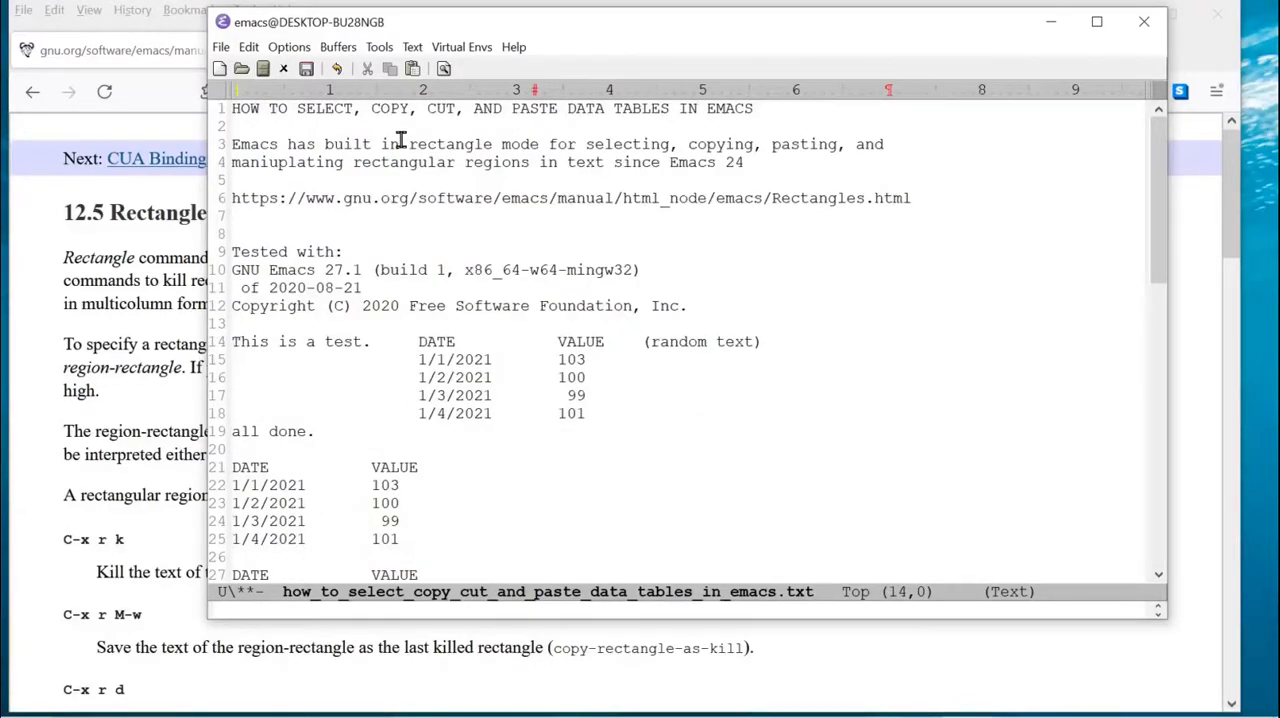
{"action": "type", "text": "whites"}
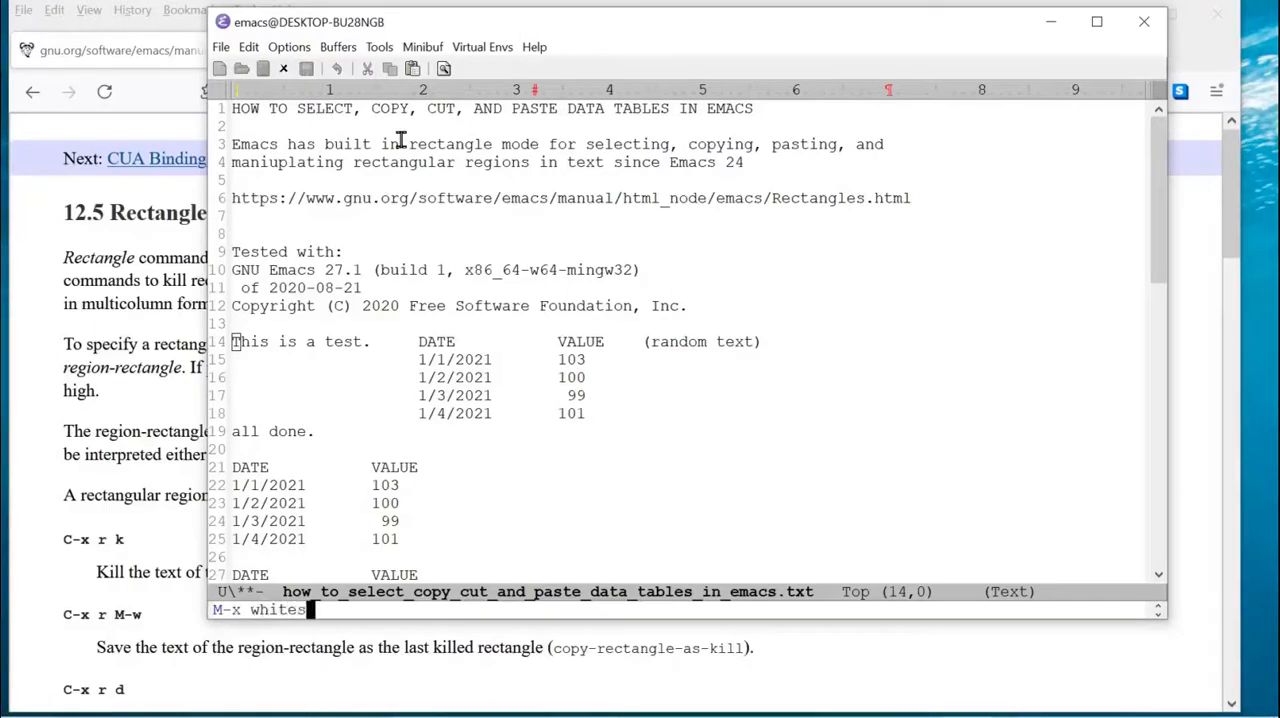
{"action": "type", "text": "pace-mode"}
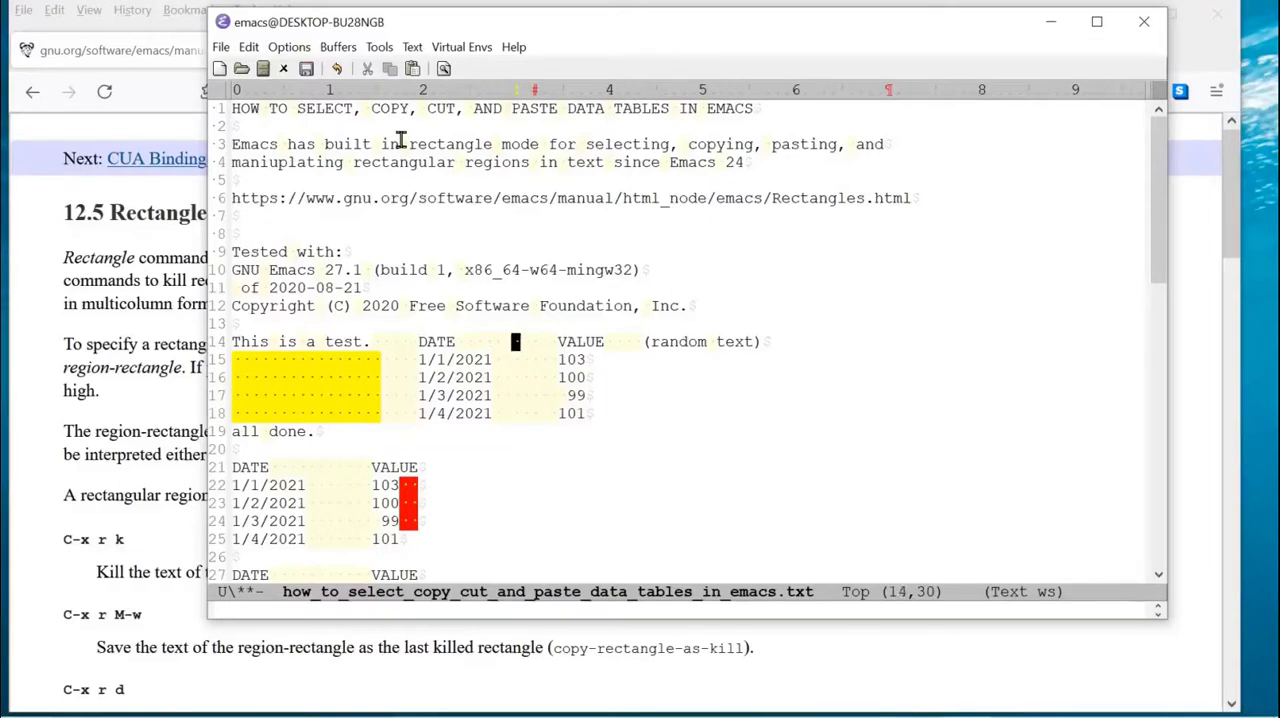
{"action": "key", "text": "left"}
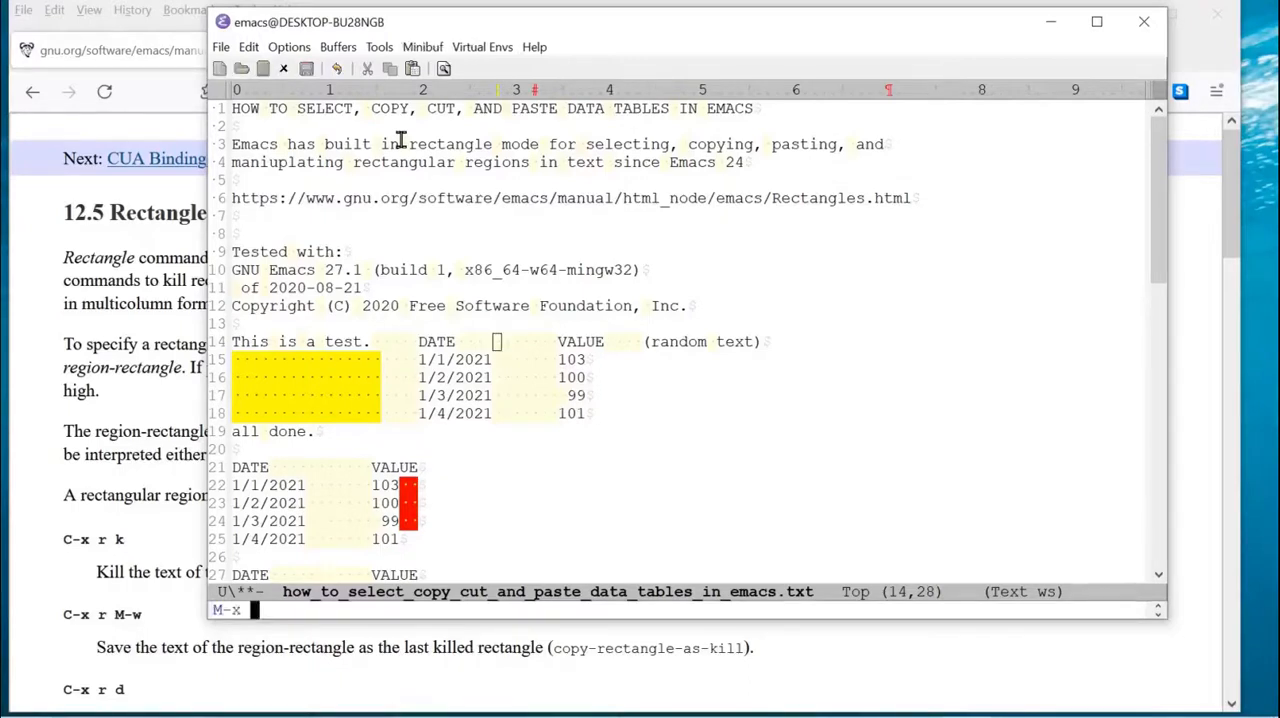
{"action": "type", "text": "whitespa"}
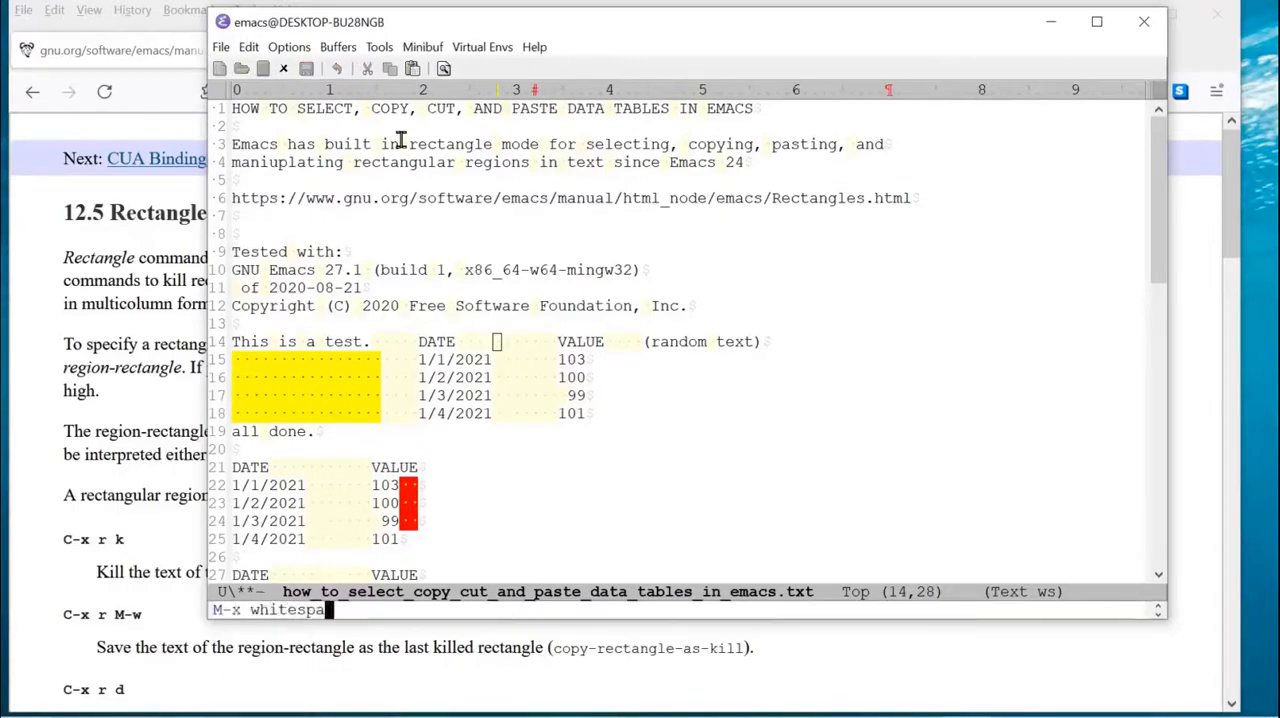
{"action": "key", "text": "Return"}
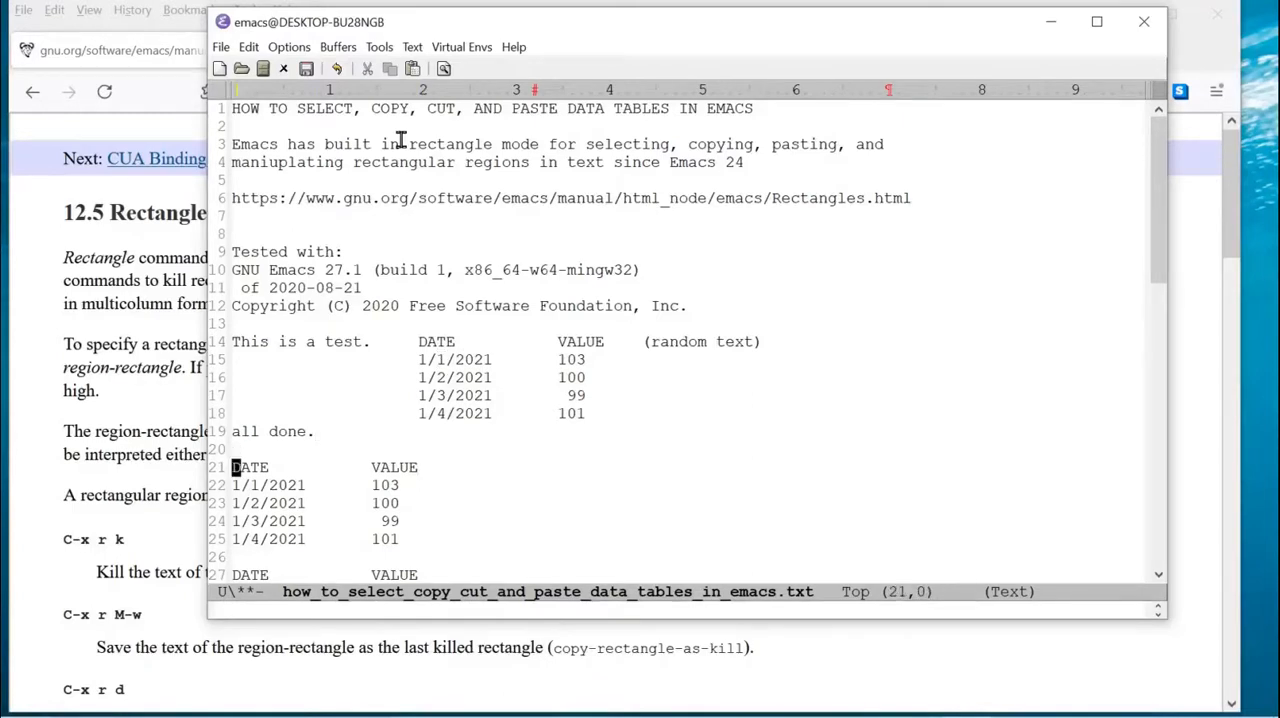
{"action": "type", "text": "whitespace-mode"}
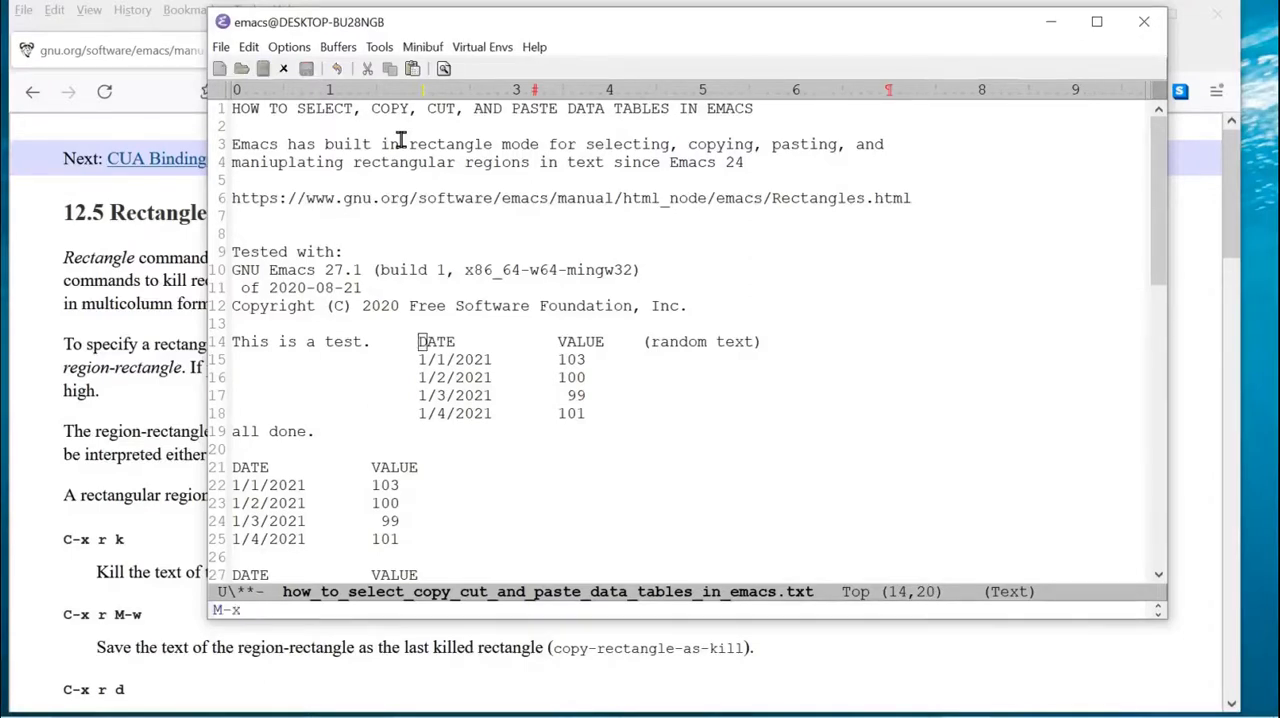
Step: Enable rectangle-mark-mode, then yank an indented DATE/VALUE copy beneath 'all done.'
{"action": "type", "text": "rectangle-m"}
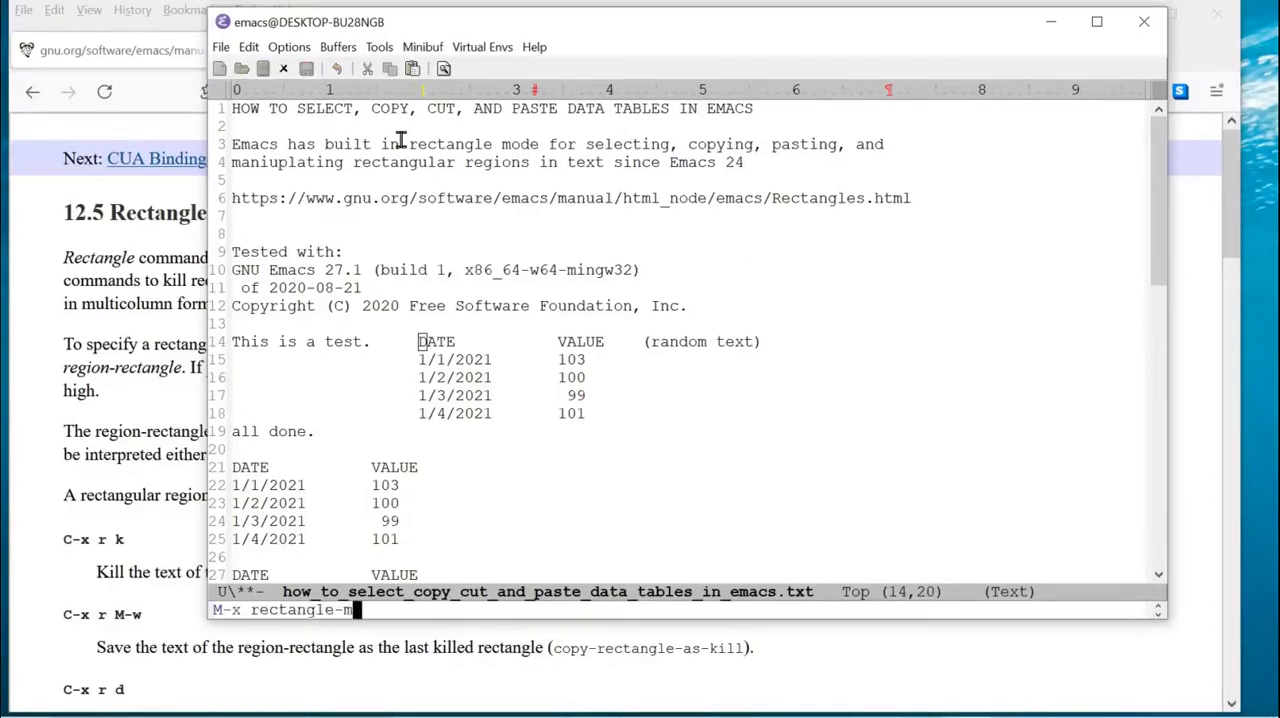
{"action": "key", "text": "Return"}
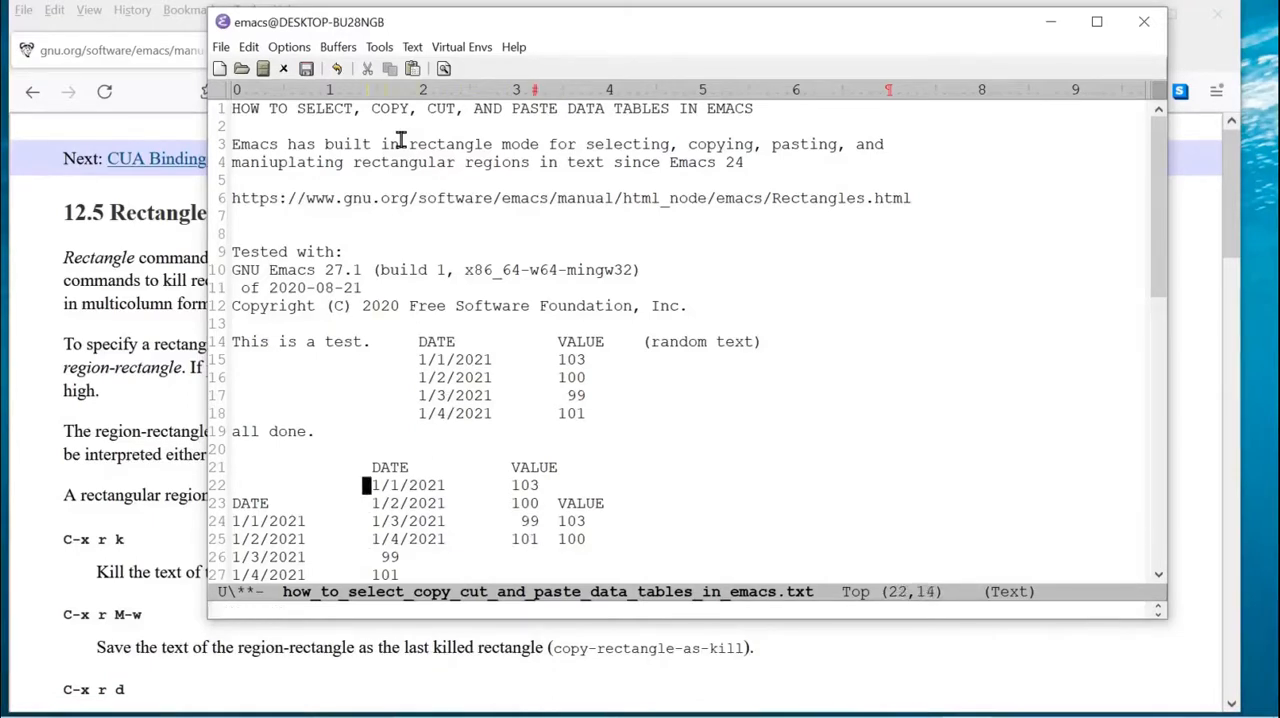
{"action": "left_click", "coordinate": [248, 47]}
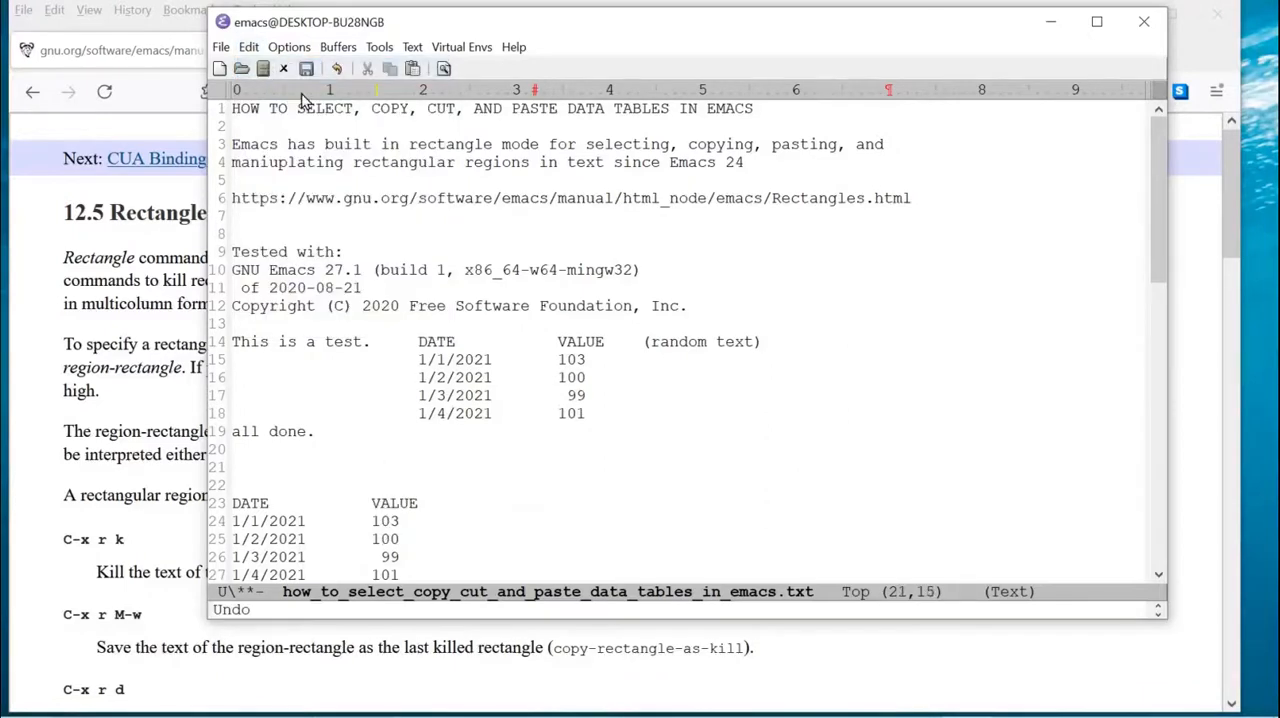
{"action": "scroll", "scroll_direction": "down", "scroll_amount": 3}
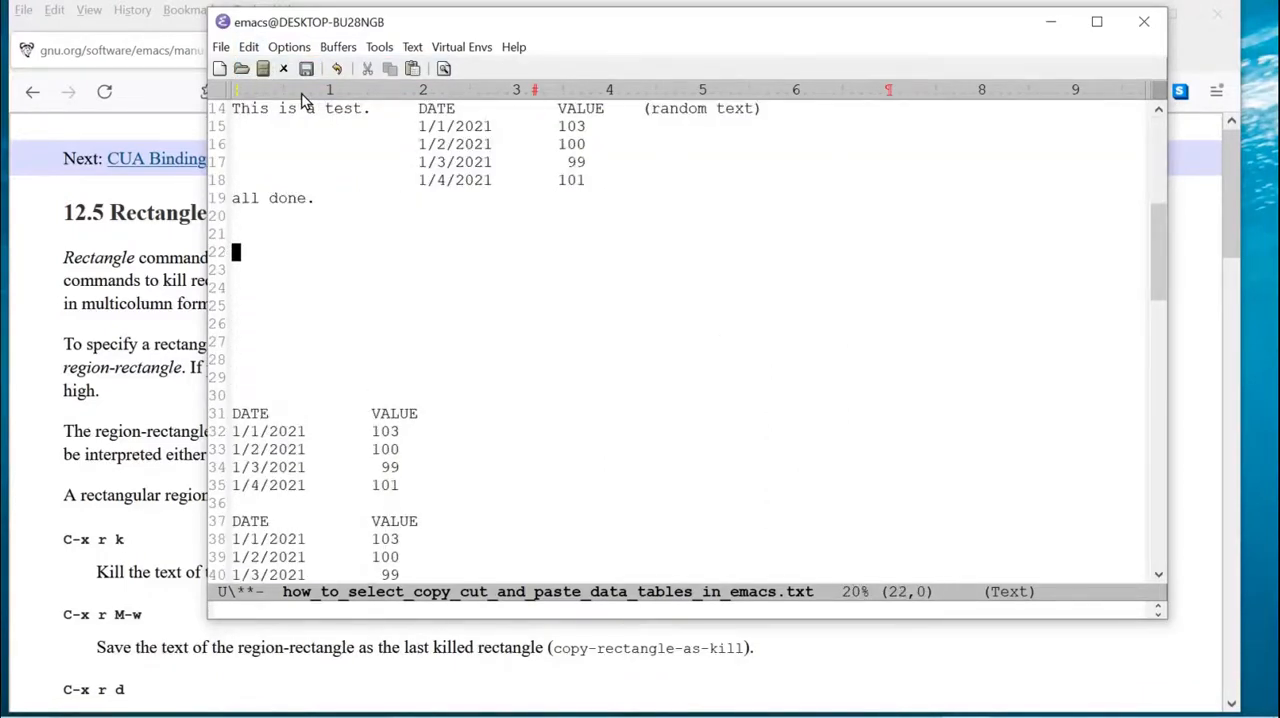
{"action": "key", "text": "down"}
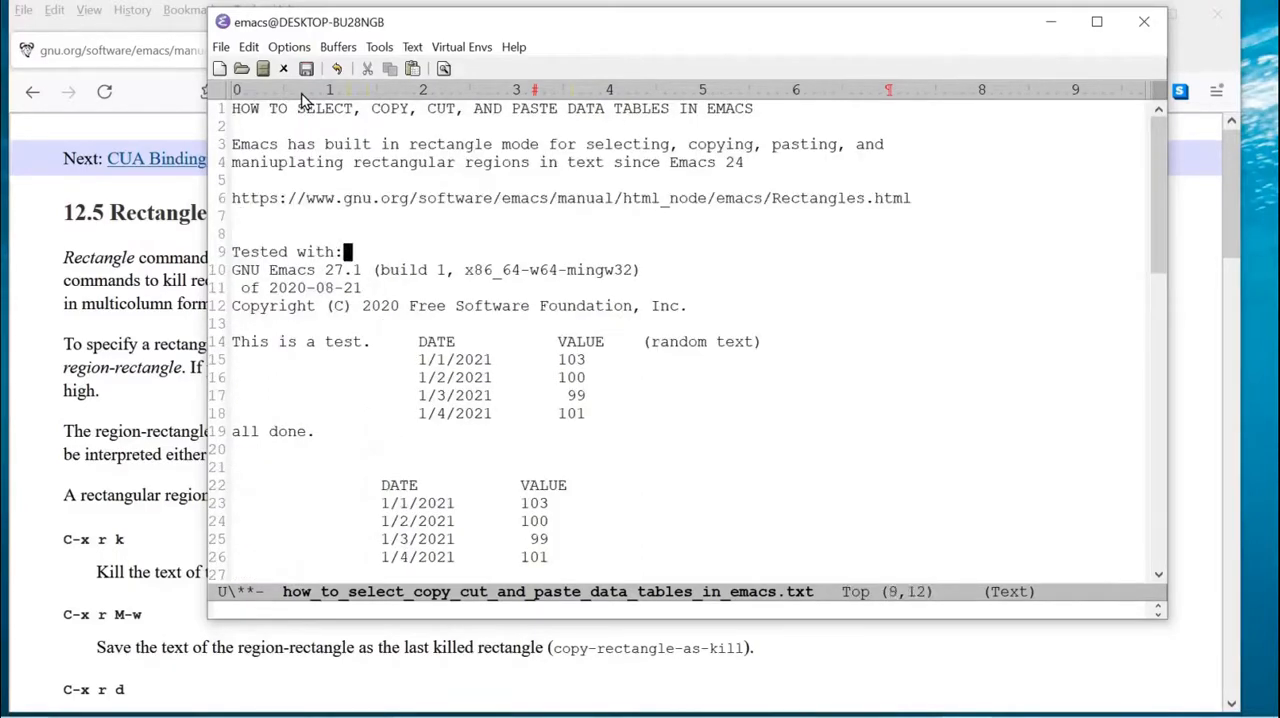
{"action": "left_click", "coordinate": [315, 431]}
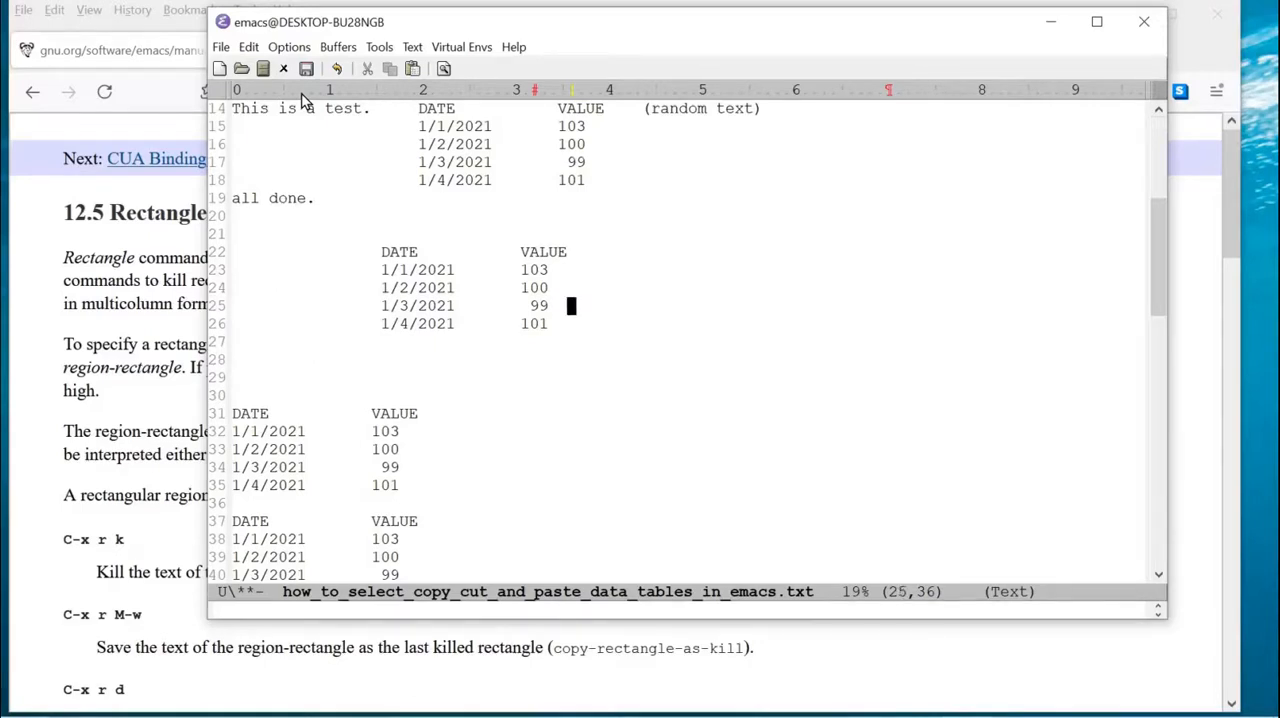
{"action": "left_click", "coordinate": [570, 251]}
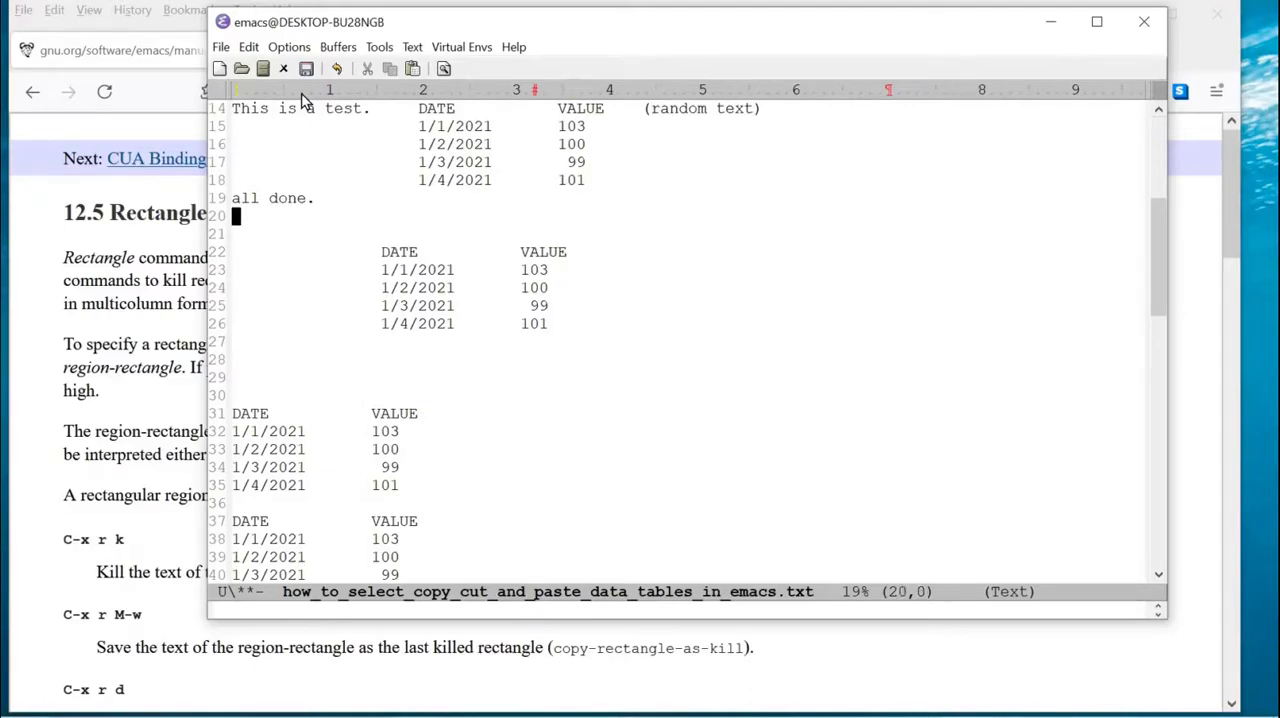
{"action": "left_click", "coordinate": [568, 108]}
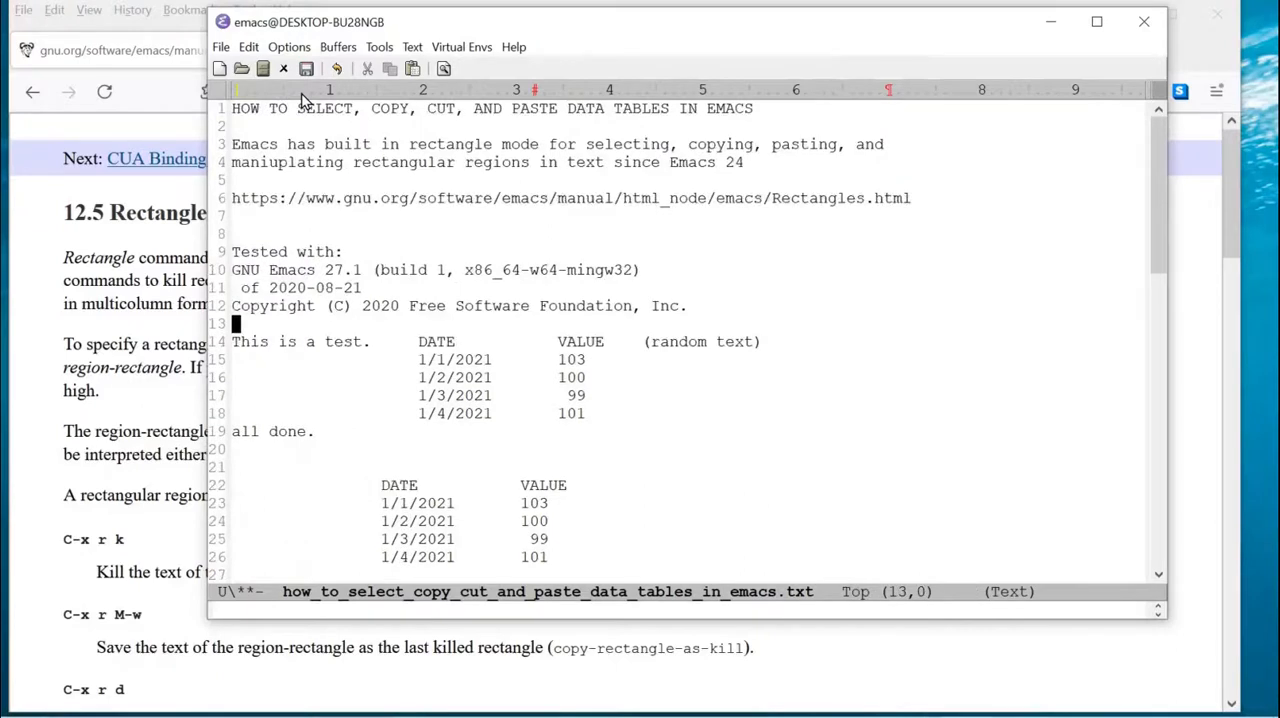
Step: Move the slightly and deeply indented table copies lower, then view the manual's Rectangles page
{"action": "left_click", "coordinate": [440, 341]}
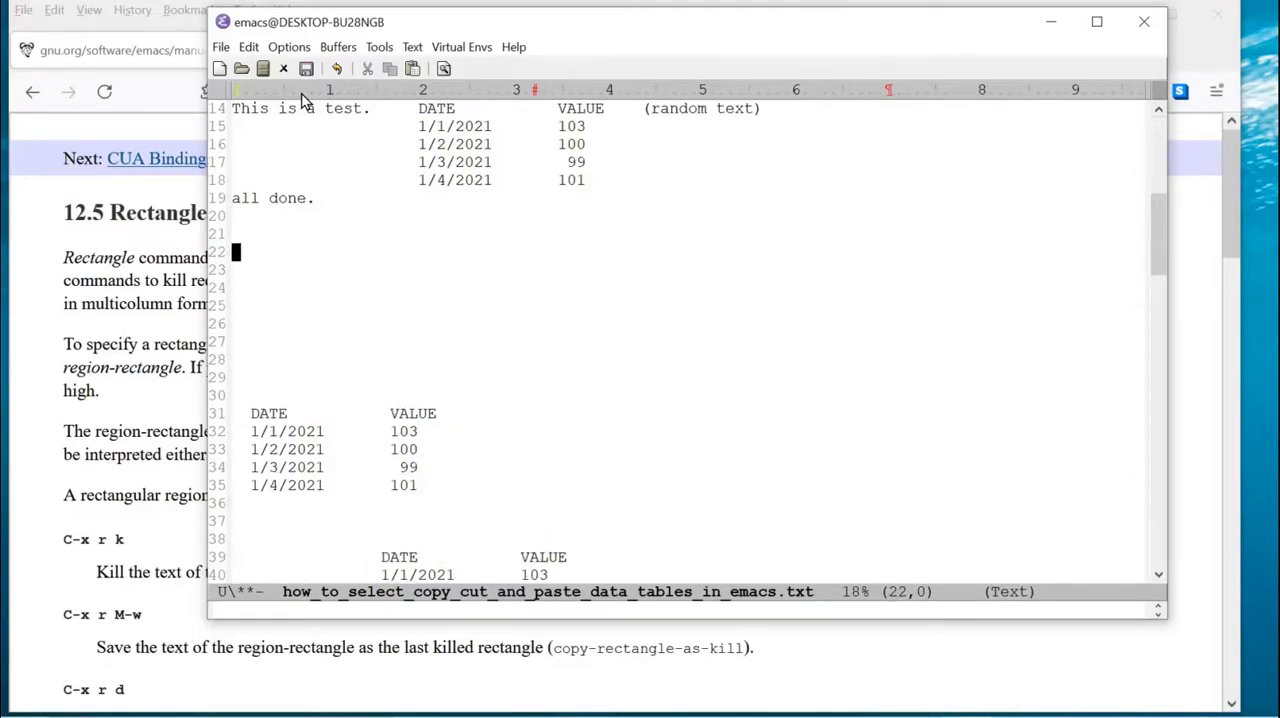
{"action": "left_click", "coordinate": [617, 252]}
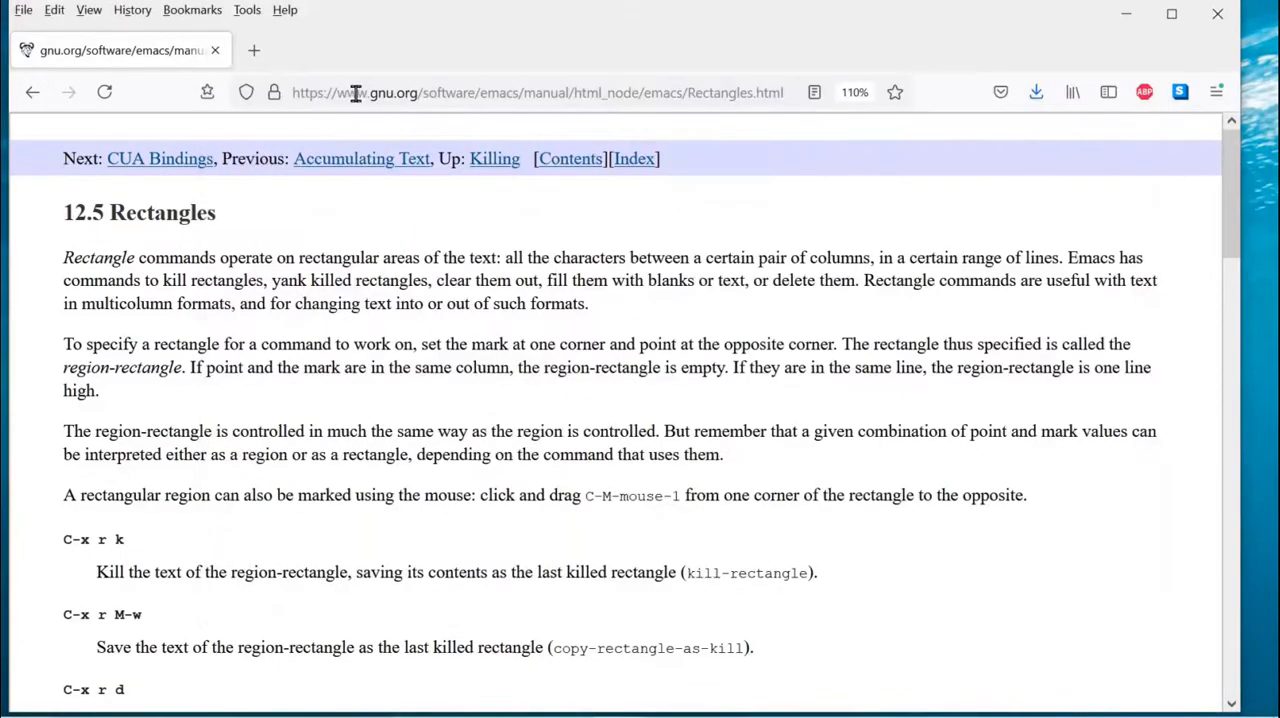
{"action": "mouse_move", "coordinate": [390, 257]}
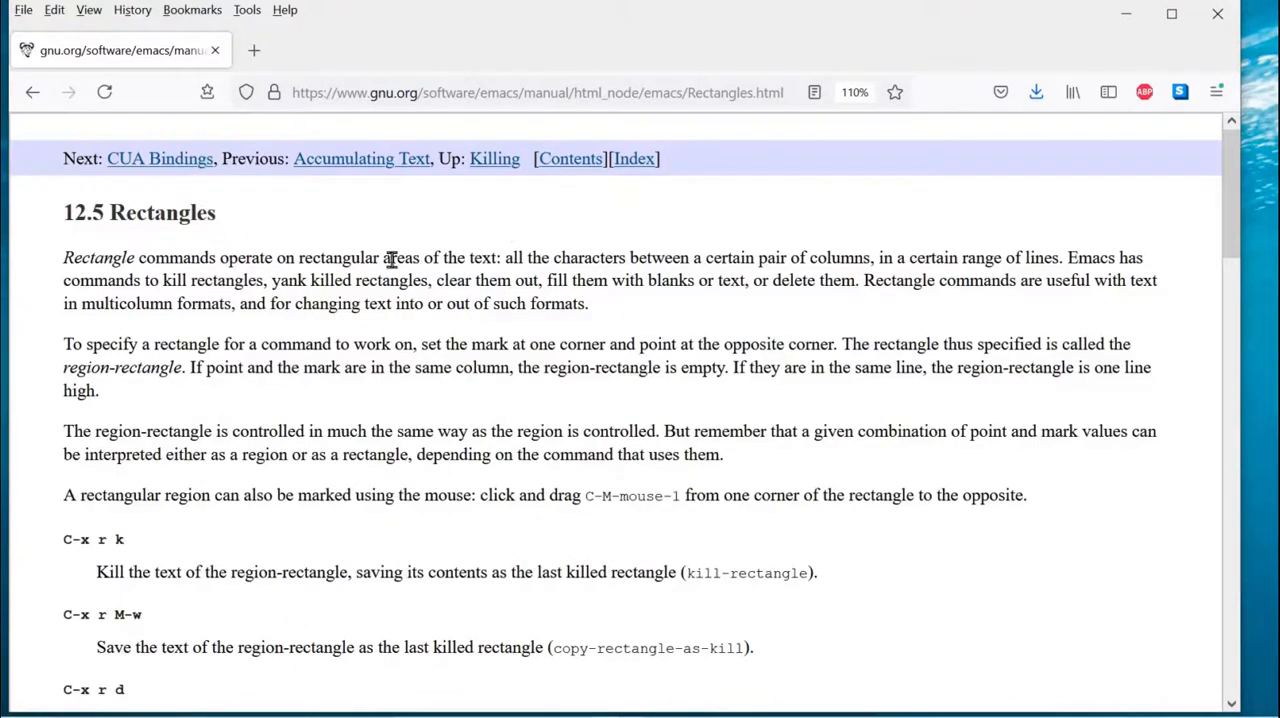
{"action": "mouse_move", "coordinate": [295, 288]}
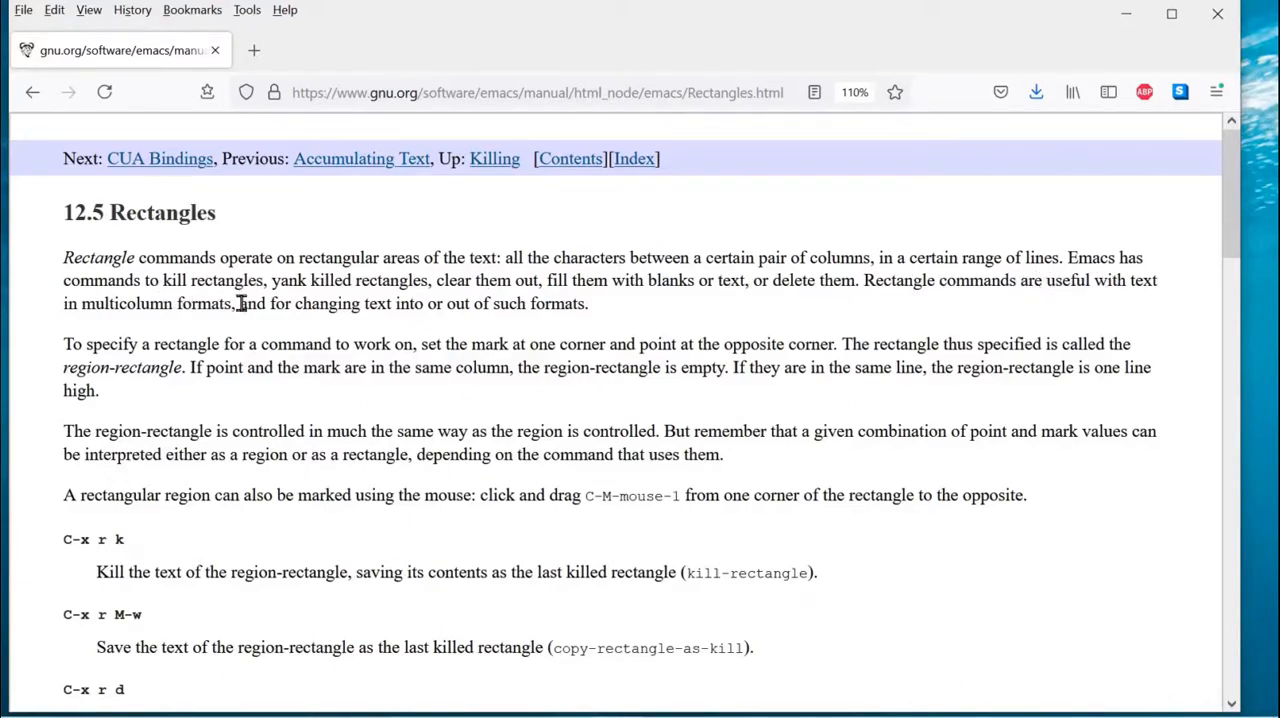
{"action": "mouse_move", "coordinate": [558, 307]}
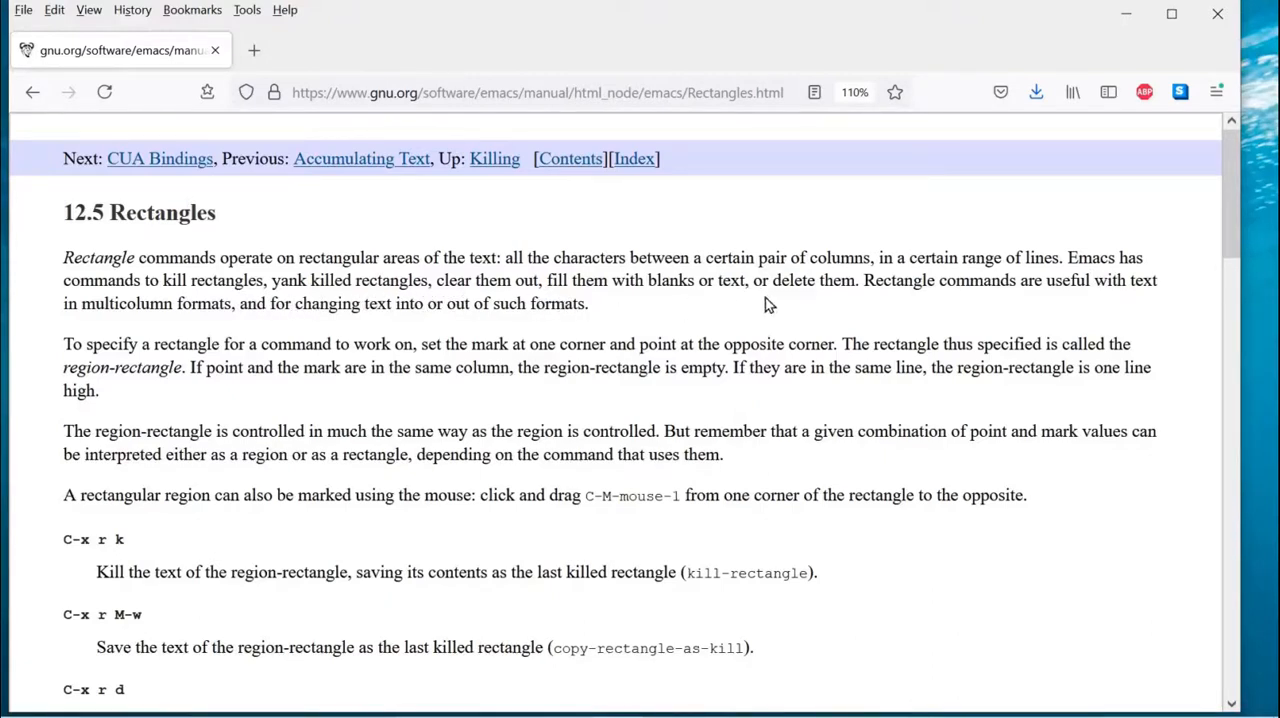
{"action": "mouse_move", "coordinate": [1045, 290]}
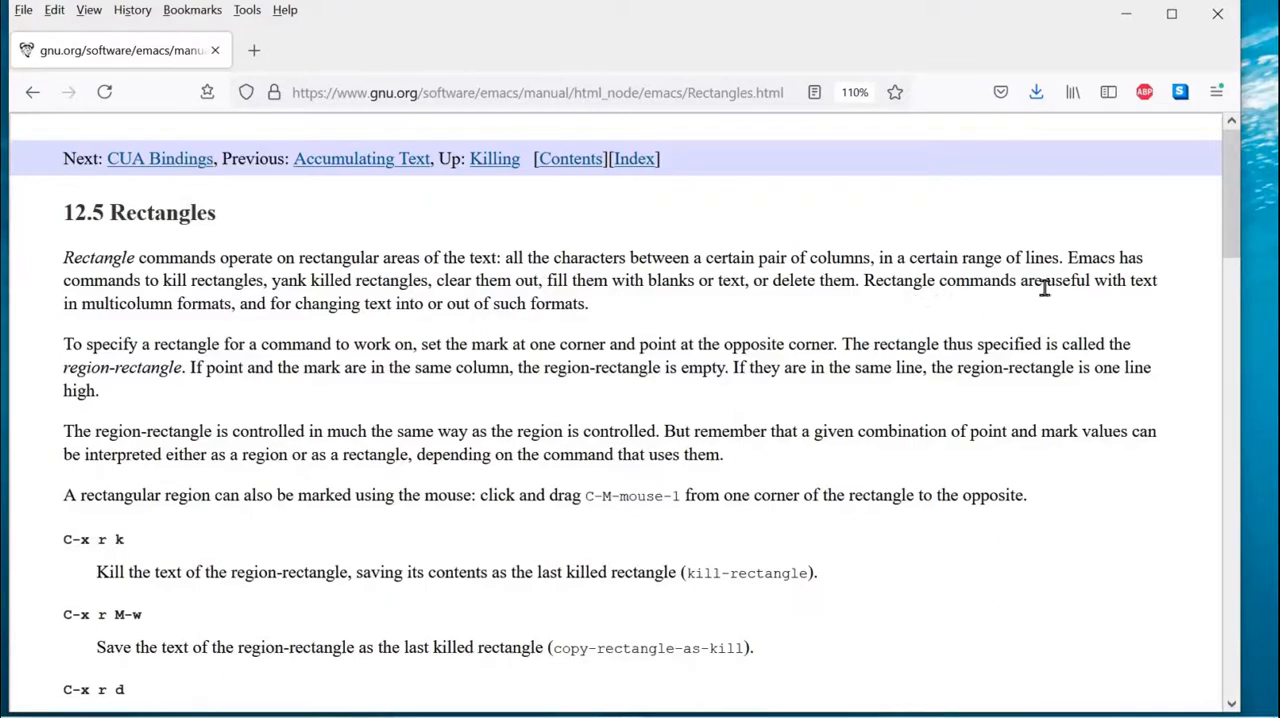
{"action": "mouse_move", "coordinate": [235, 330]}
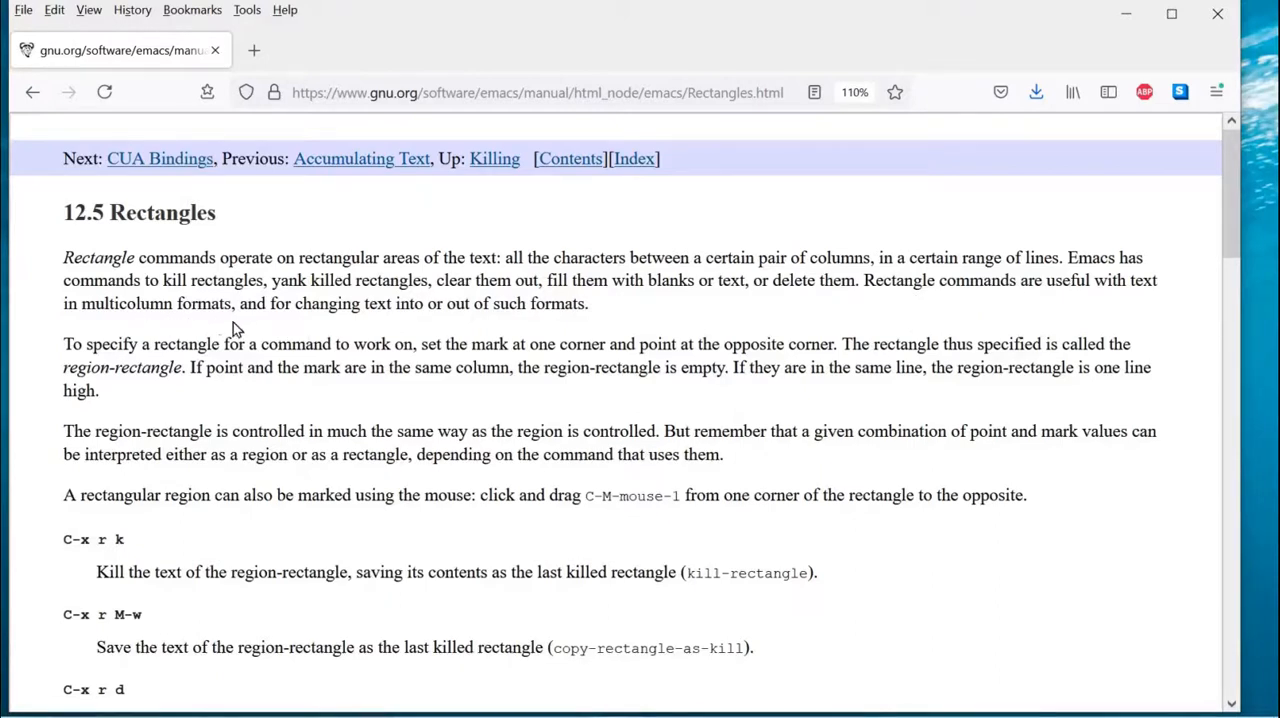
{"action": "mouse_move", "coordinate": [388, 326]}
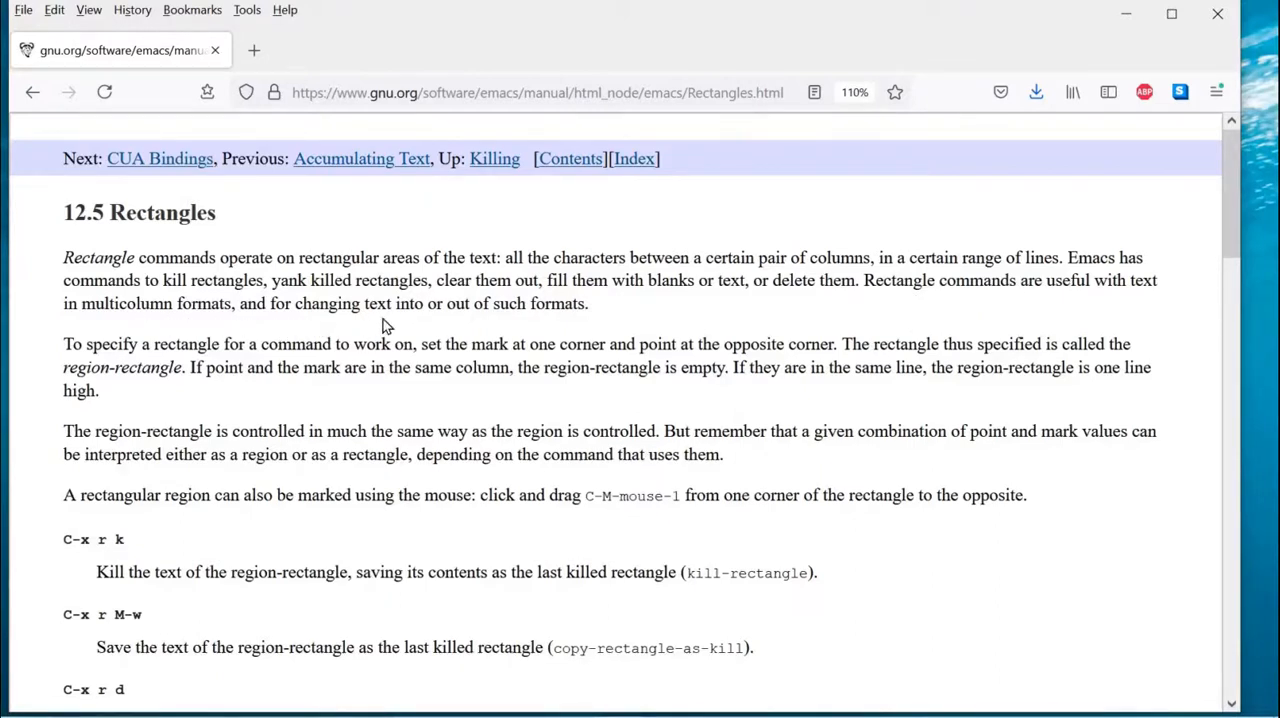
{"action": "mouse_move", "coordinate": [670, 330]}
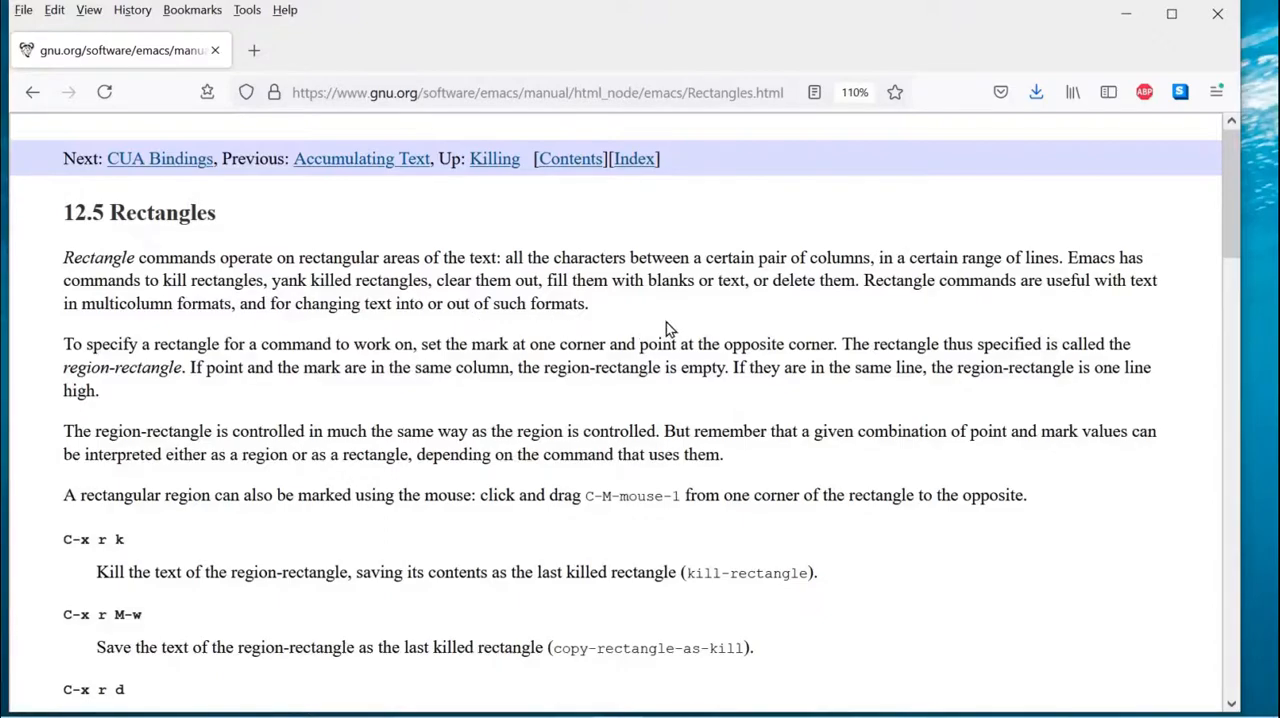
{"action": "scroll", "scroll_direction": "down", "scroll_amount": 3}
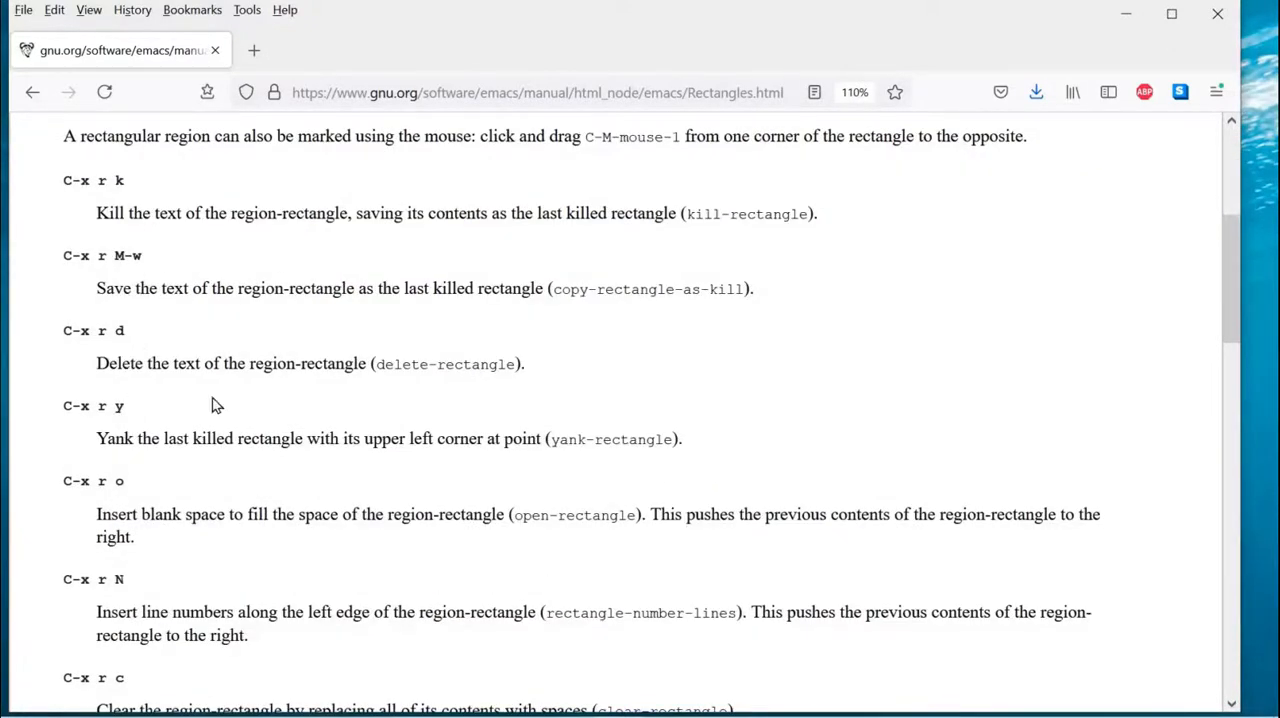
{"action": "mouse_move", "coordinate": [335, 375]}
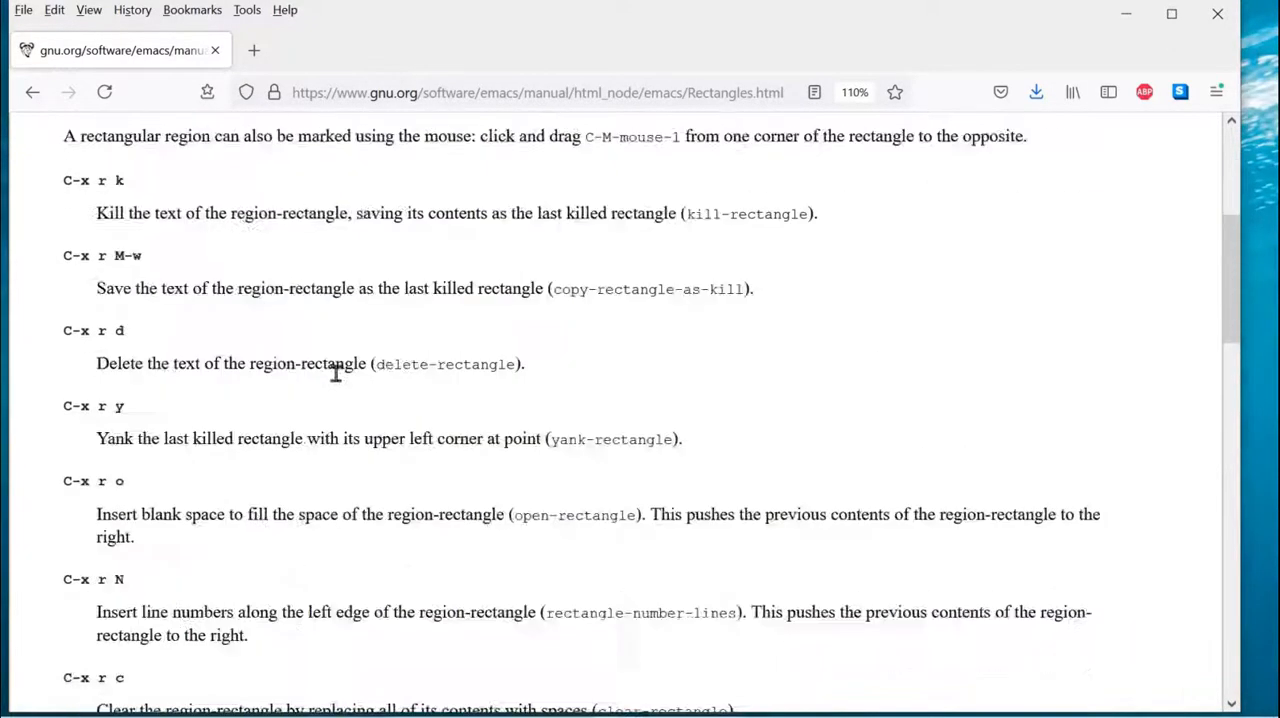
{"action": "scroll", "scroll_direction": "down", "scroll_amount": 3}
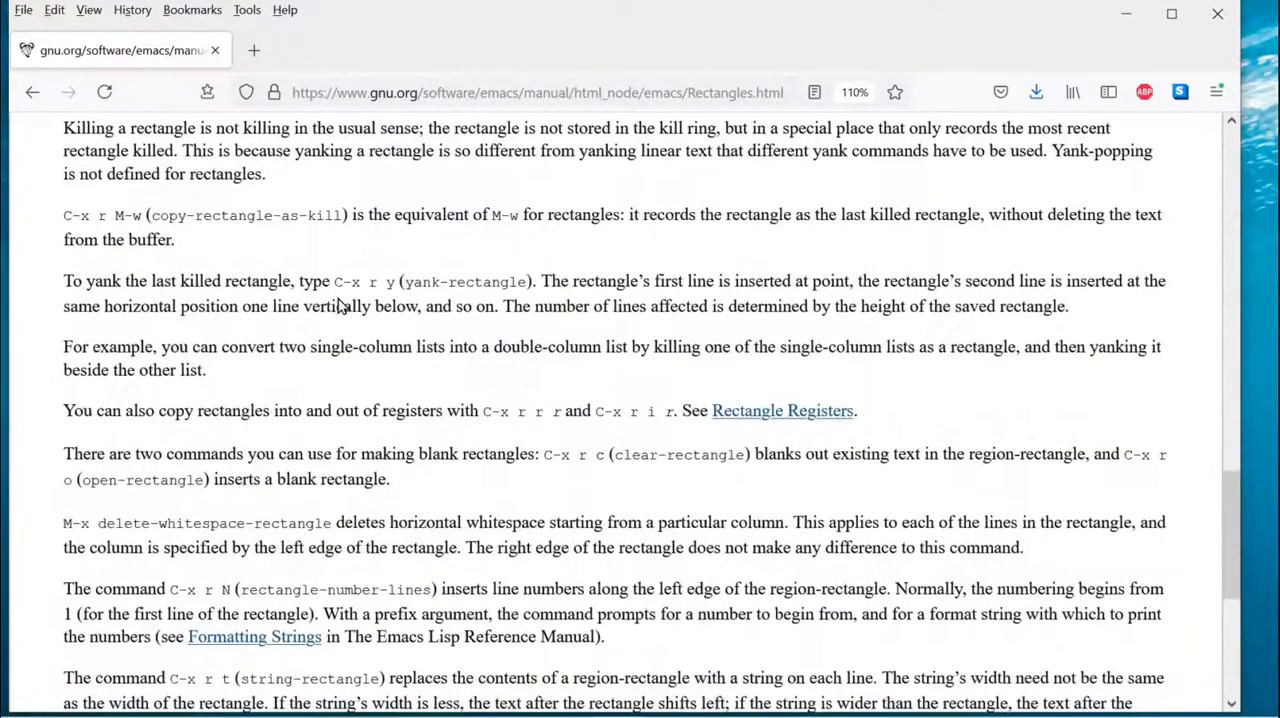
{"action": "scroll", "scroll_direction": "down", "scroll_amount": 3}
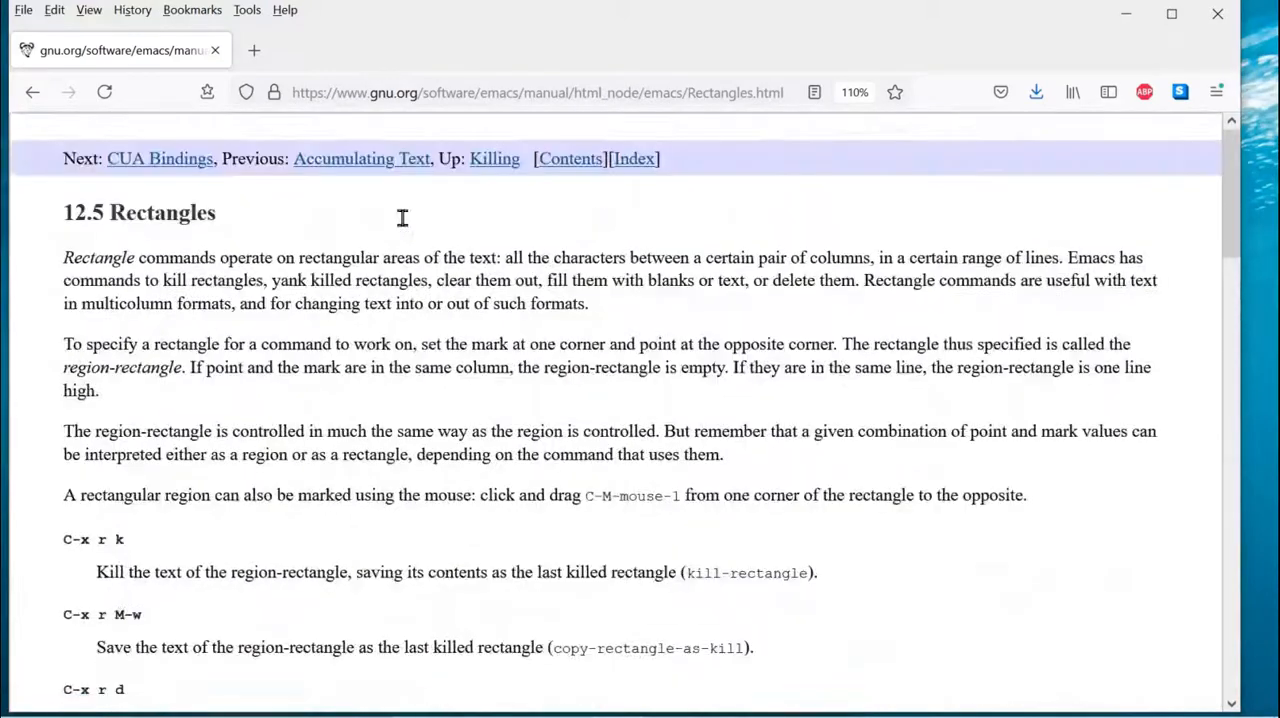
{"action": "mouse_move", "coordinate": [533, 250]}
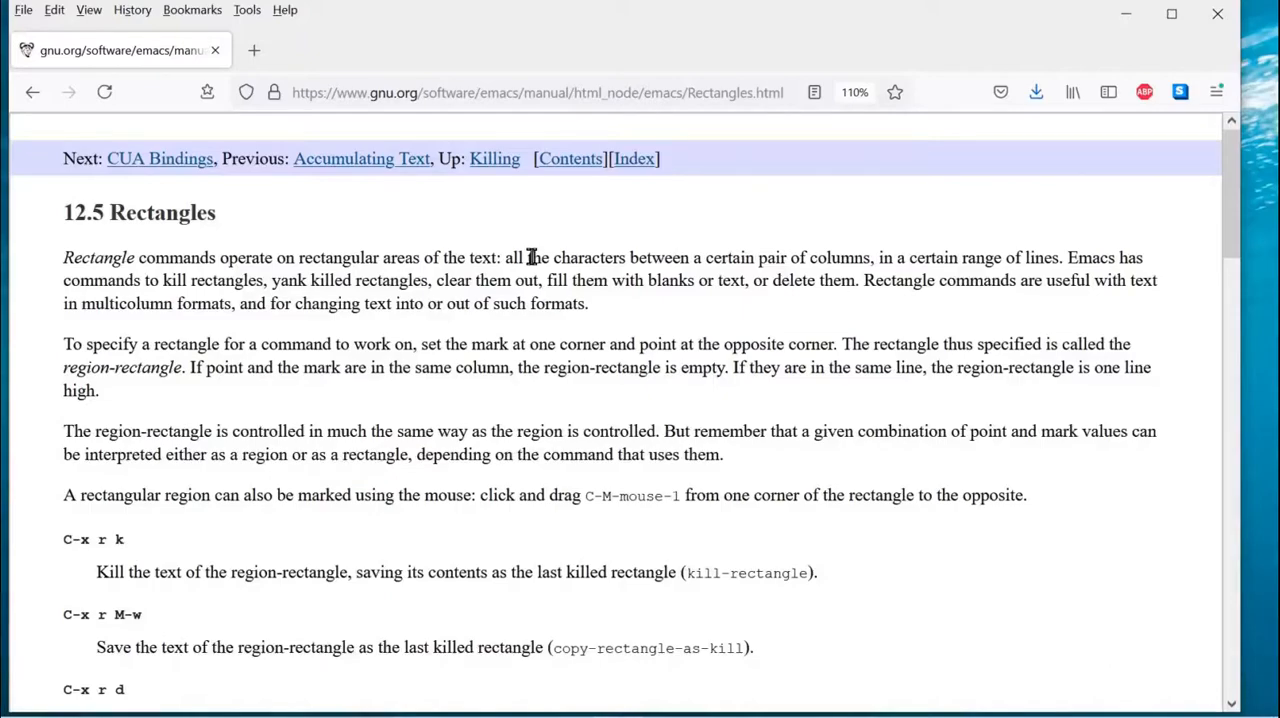
{"action": "scroll", "scroll_direction": "down", "scroll_amount": 3}
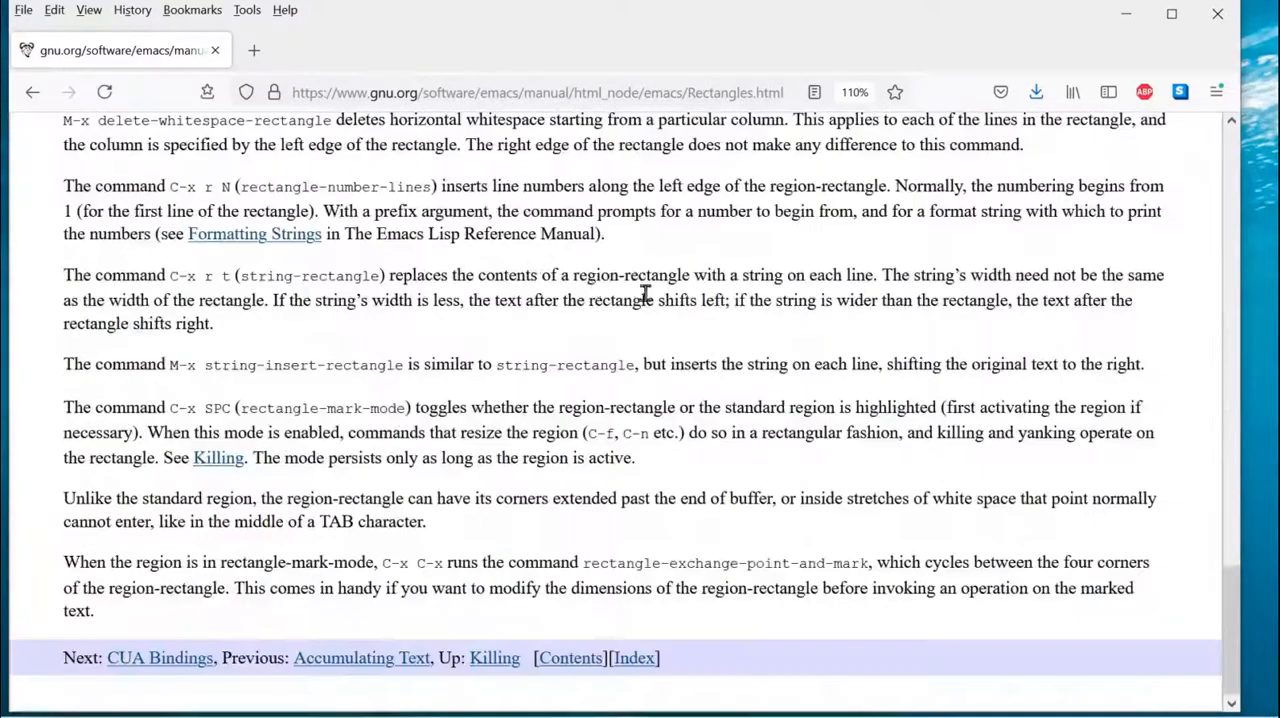
{"action": "mouse_move", "coordinate": [630, 378]}
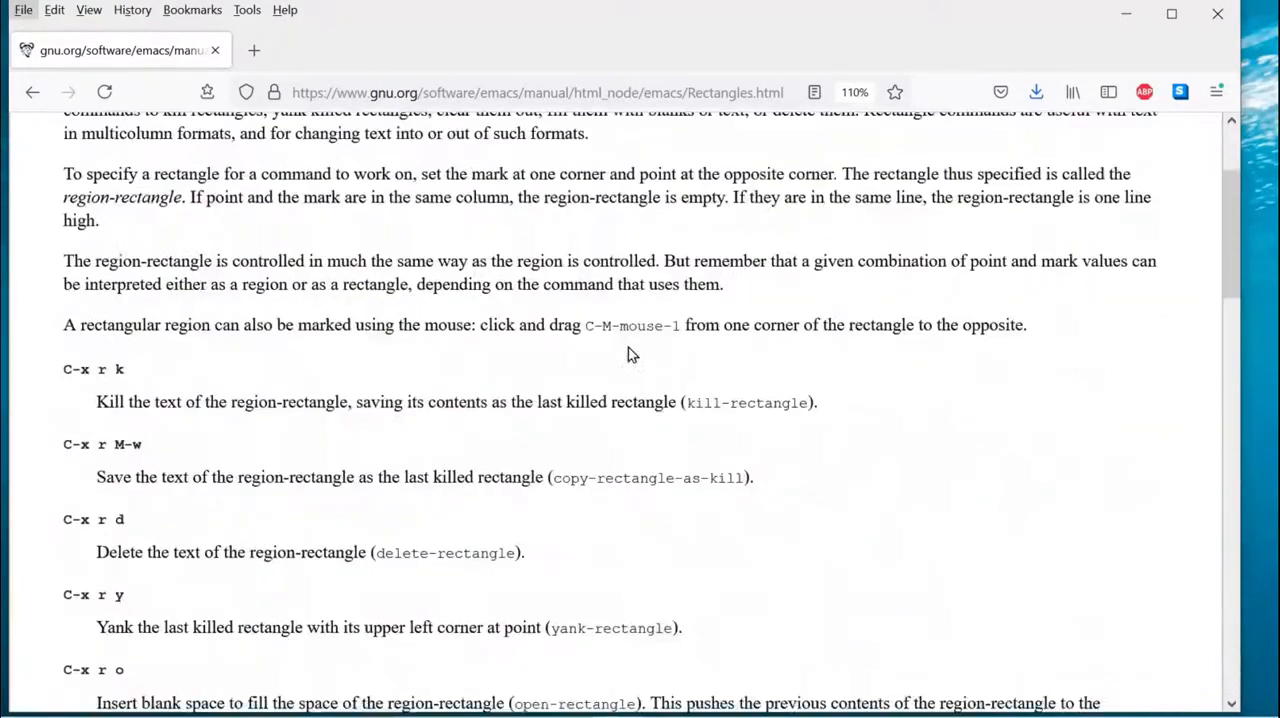
{"action": "scroll", "scroll_direction": "up", "scroll_amount": 3}
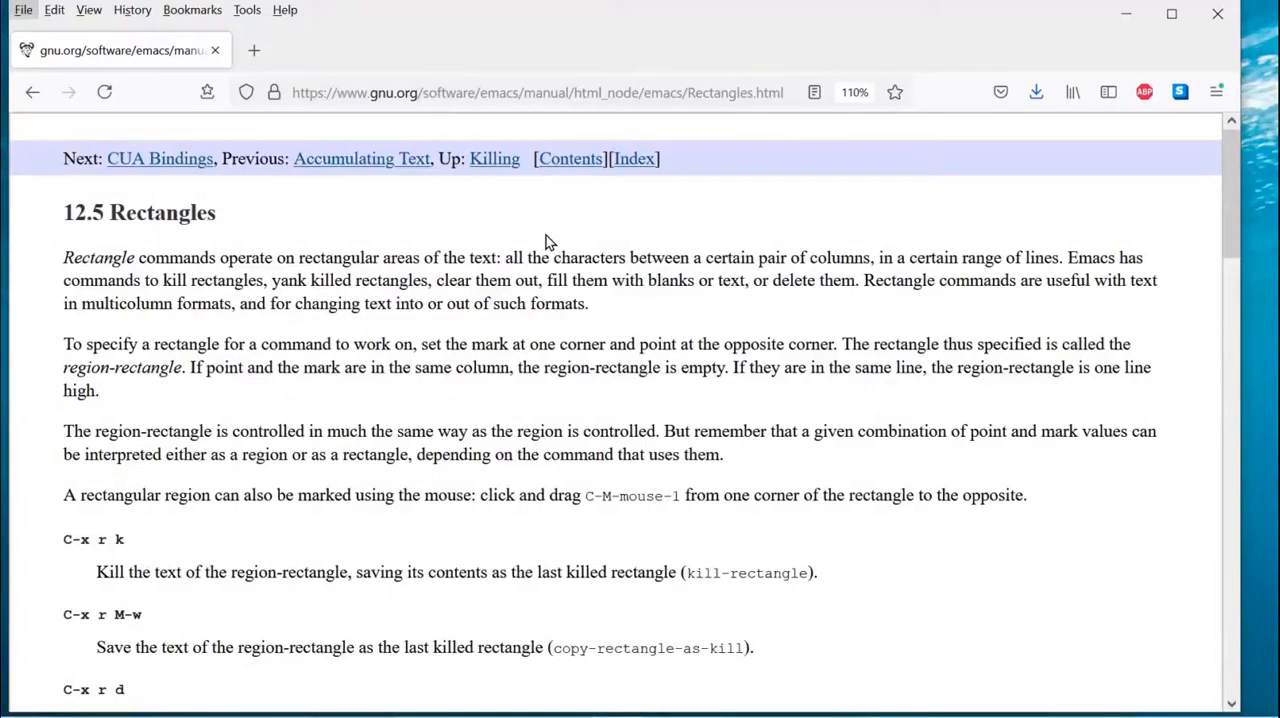